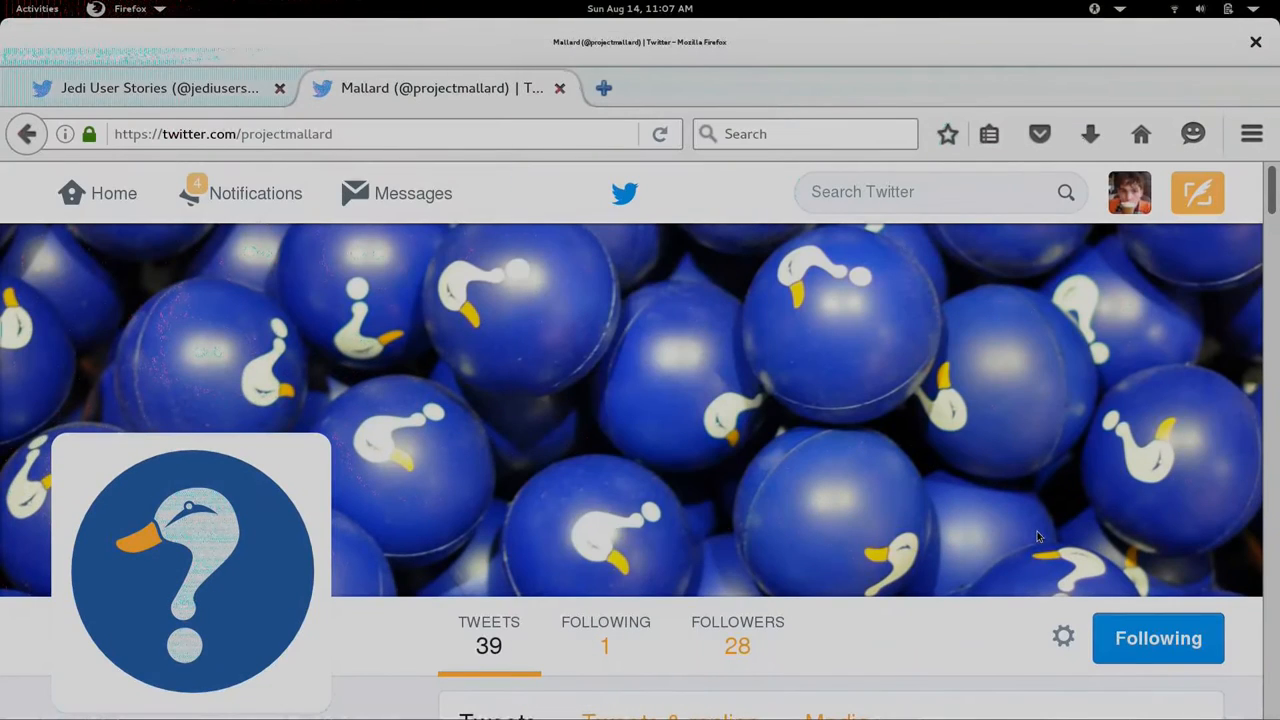
Step: Browse the Mallard account, then move to the Jedi User Stories profile and read its tweets
{"action": "scroll", "scroll_direction": "down", "scroll_amount": 3}
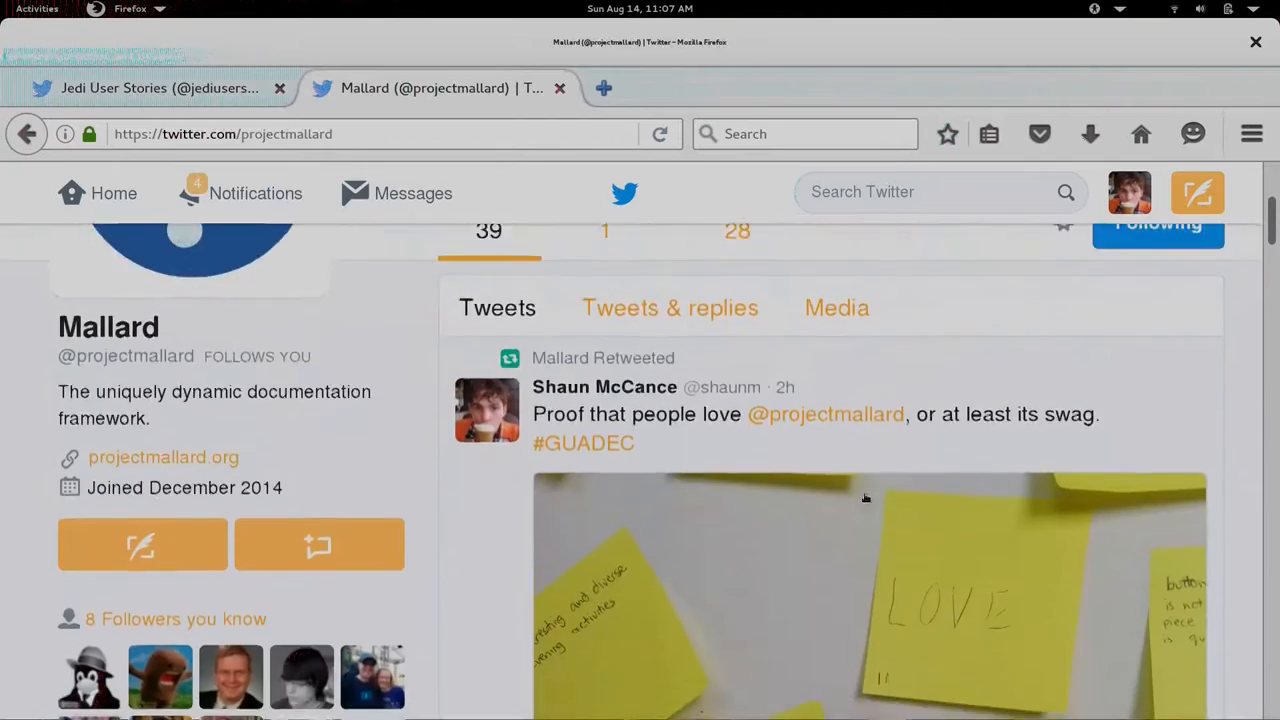
{"action": "scroll", "scroll_direction": "down", "scroll_amount": 3}
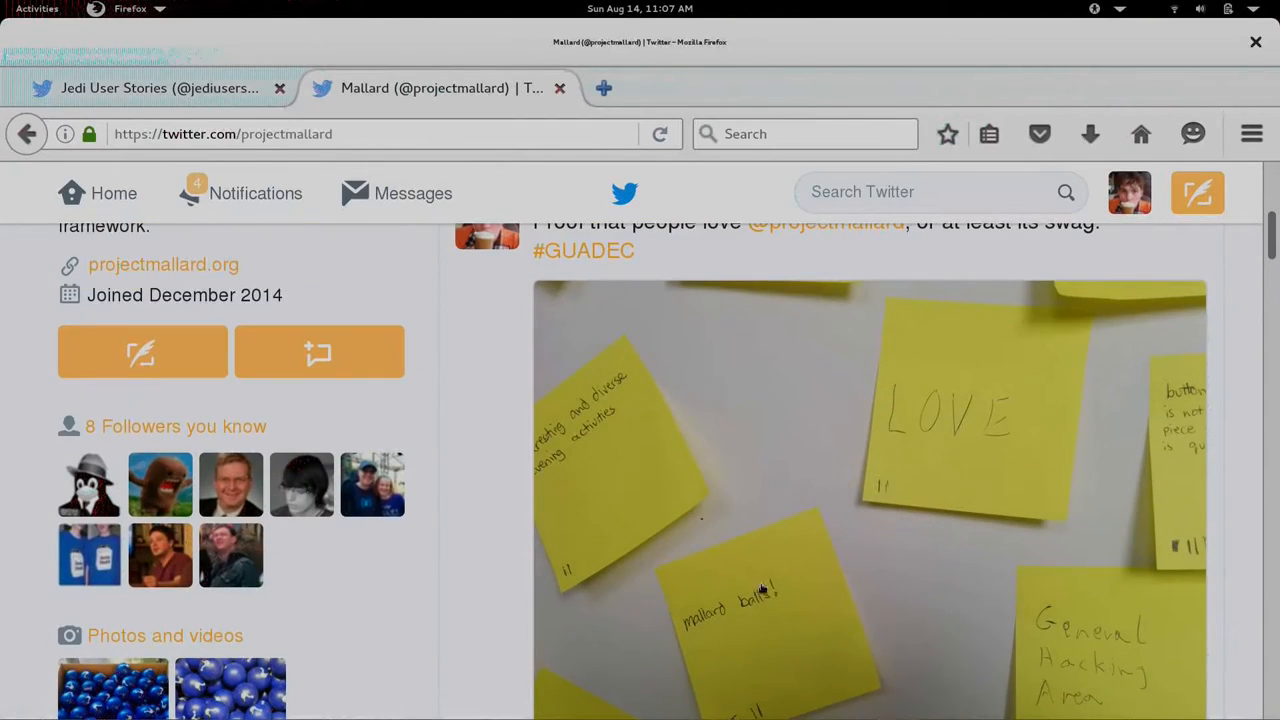
{"action": "scroll", "scroll_direction": "down", "scroll_amount": 3}
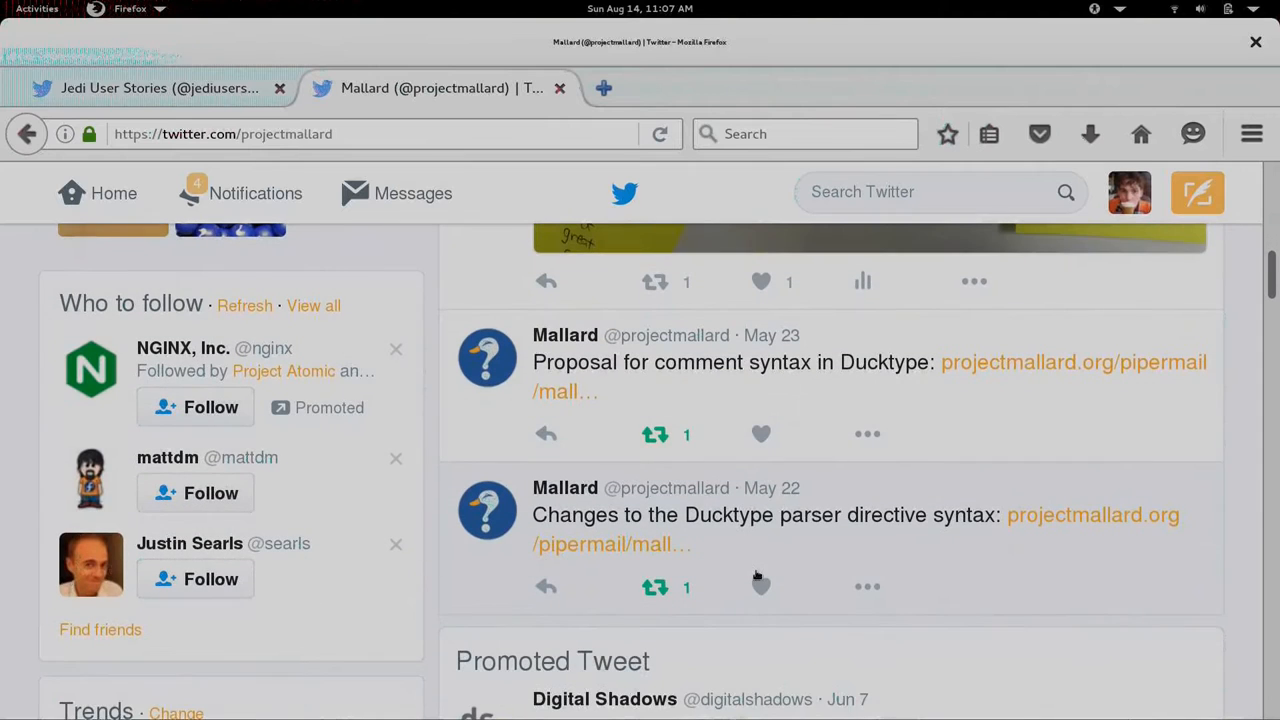
{"action": "left_click", "coordinate": [150, 88]}
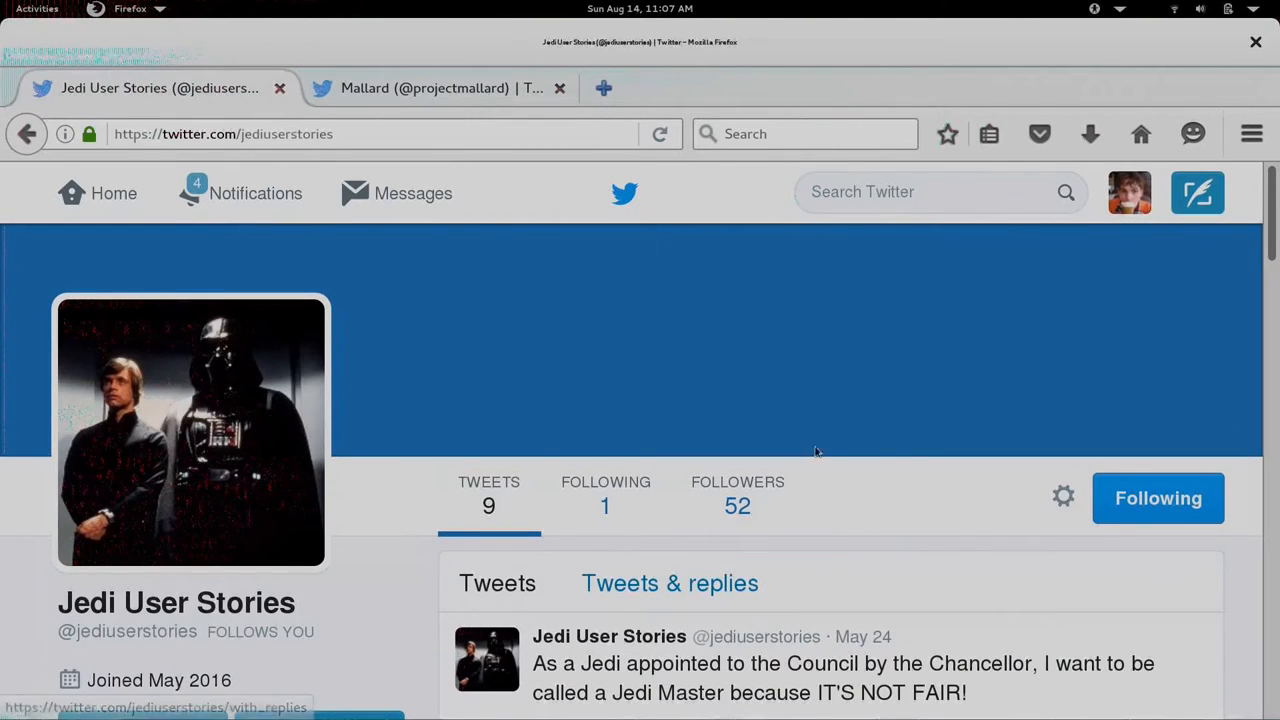
{"action": "scroll", "scroll_direction": "down", "scroll_amount": 3}
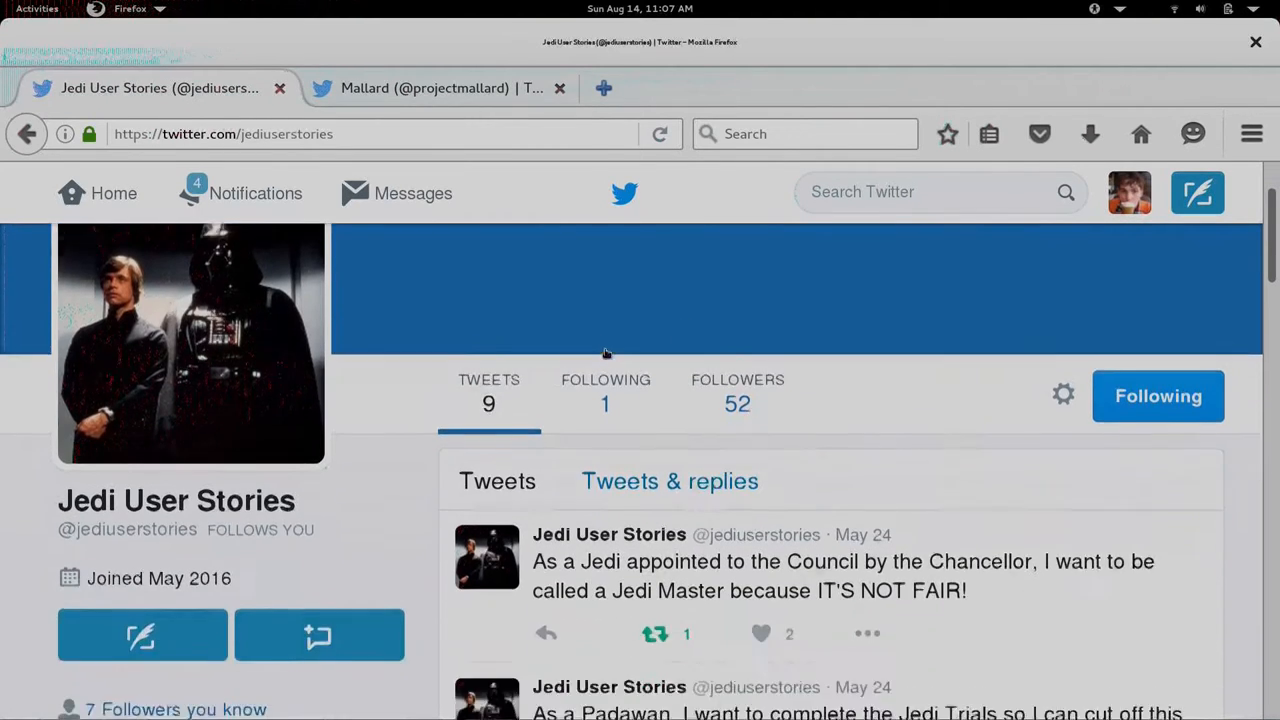
{"action": "scroll", "scroll_direction": "down", "scroll_amount": 3}
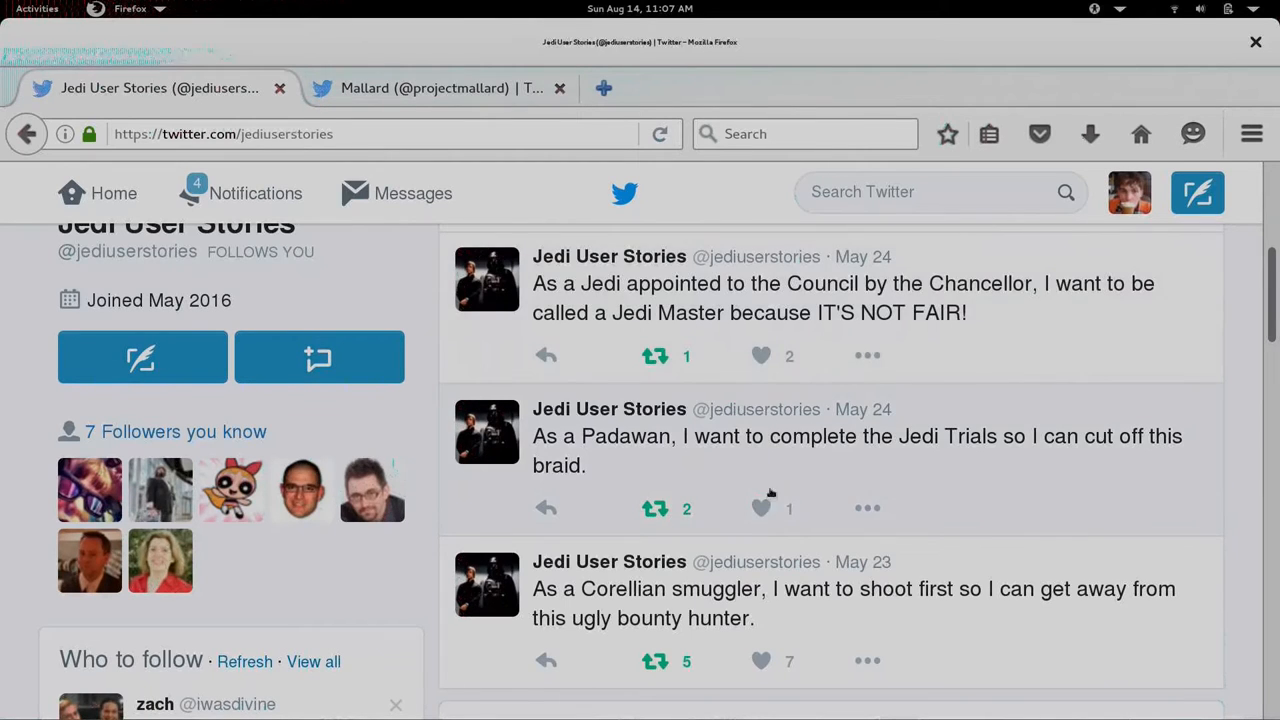
{"action": "scroll", "scroll_direction": "down", "scroll_amount": 3}
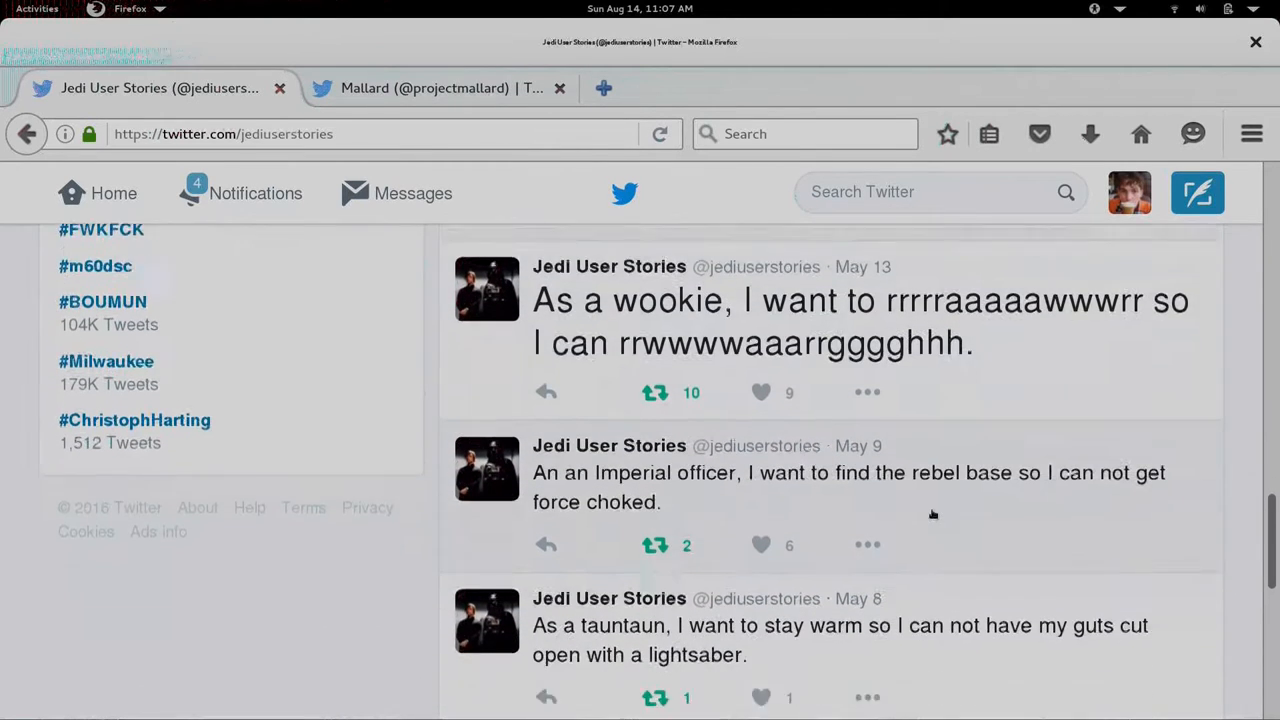
{"action": "scroll", "scroll_direction": "down", "scroll_amount": 3}
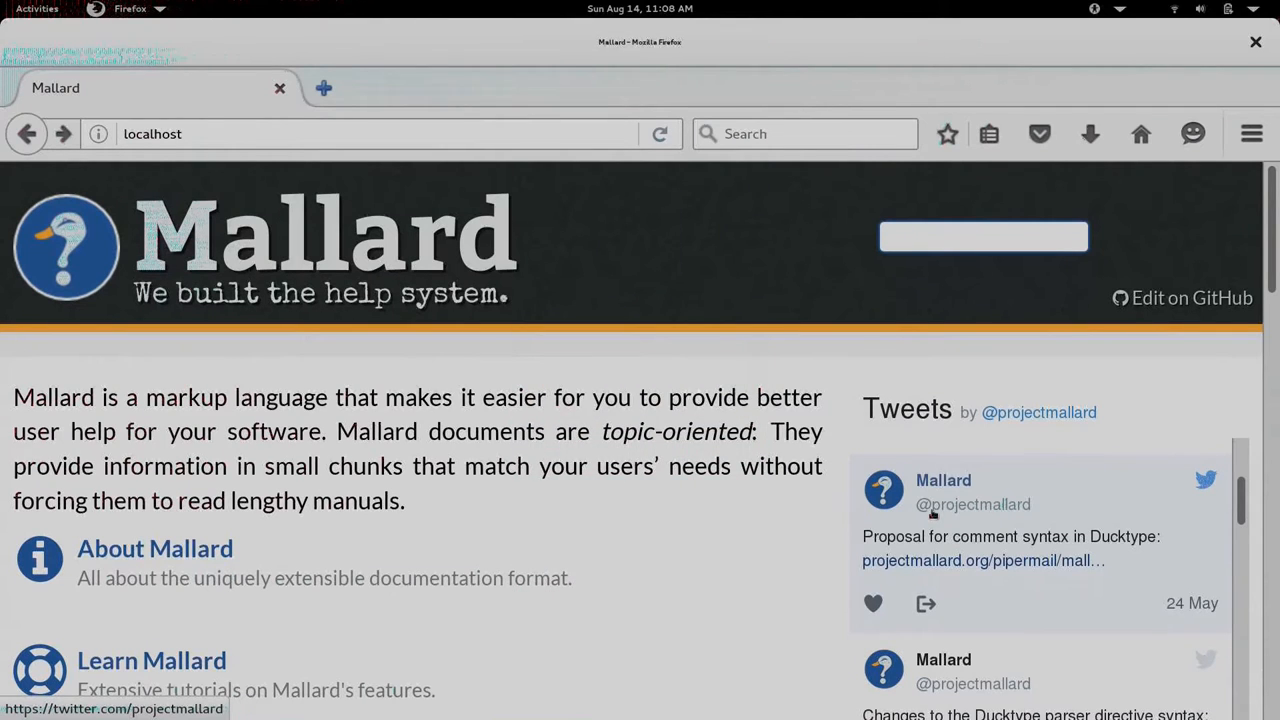
{"action": "left_click", "coordinate": [984, 236]}
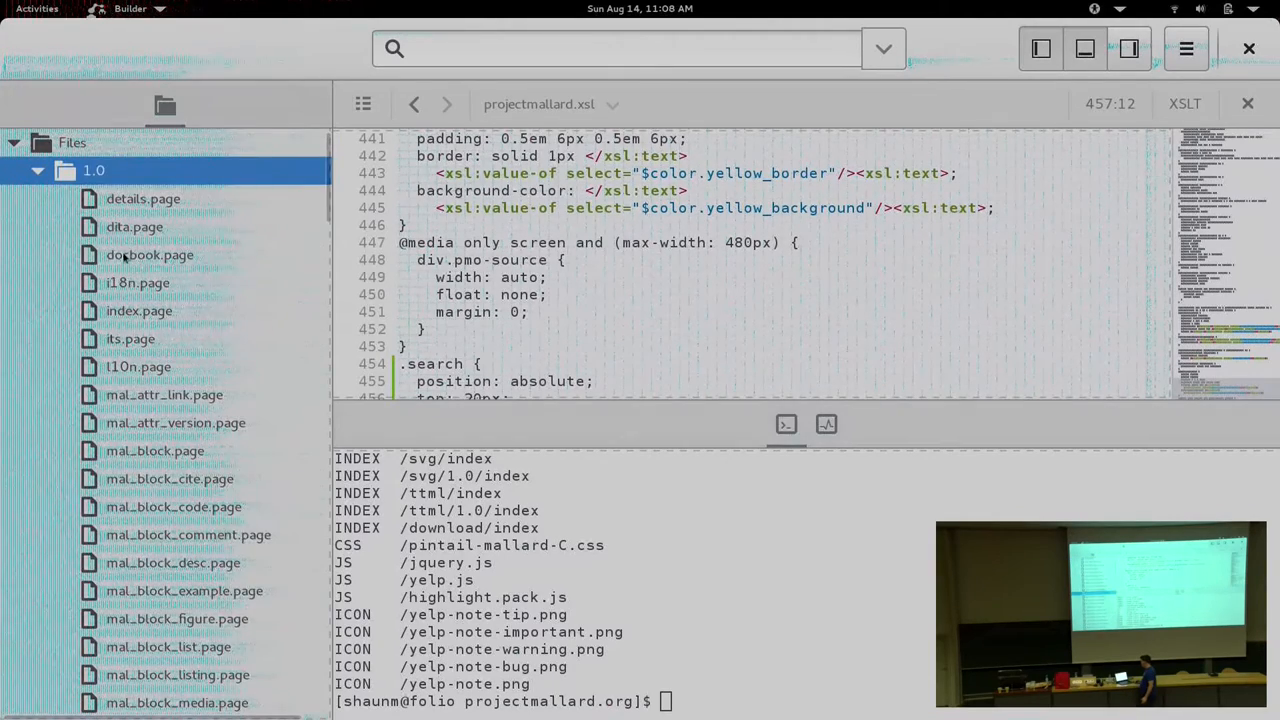
Step: Open mal_block_list.page from the 1.0 folder and read through its source
{"action": "scroll", "scroll_direction": "down", "scroll_amount": 3}
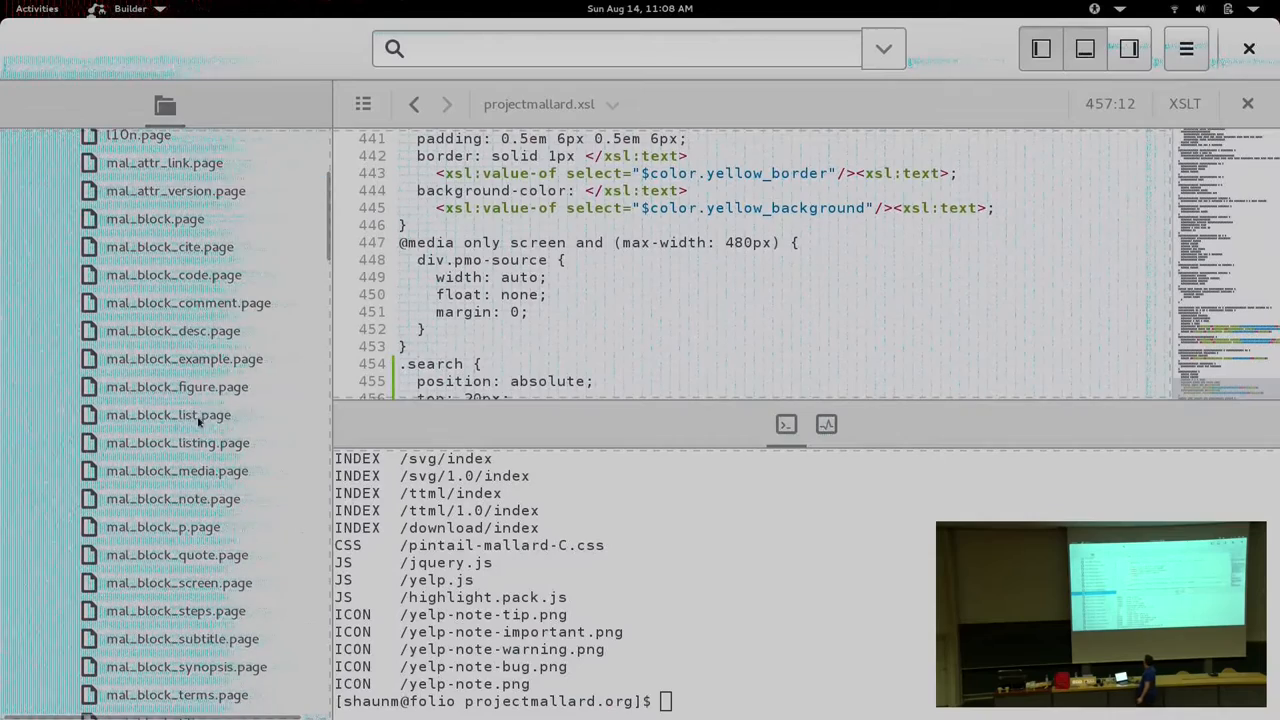
{"action": "left_click", "coordinate": [168, 414]}
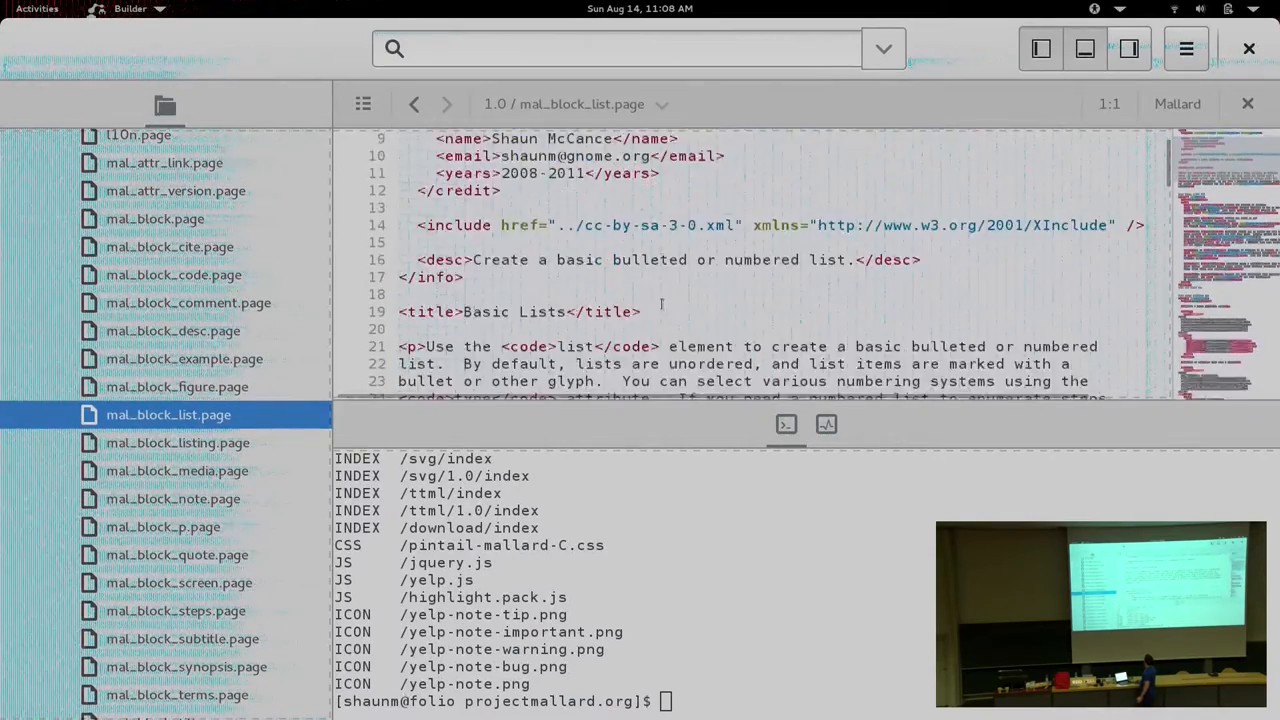
{"action": "scroll", "scroll_direction": "down", "scroll_amount": 3}
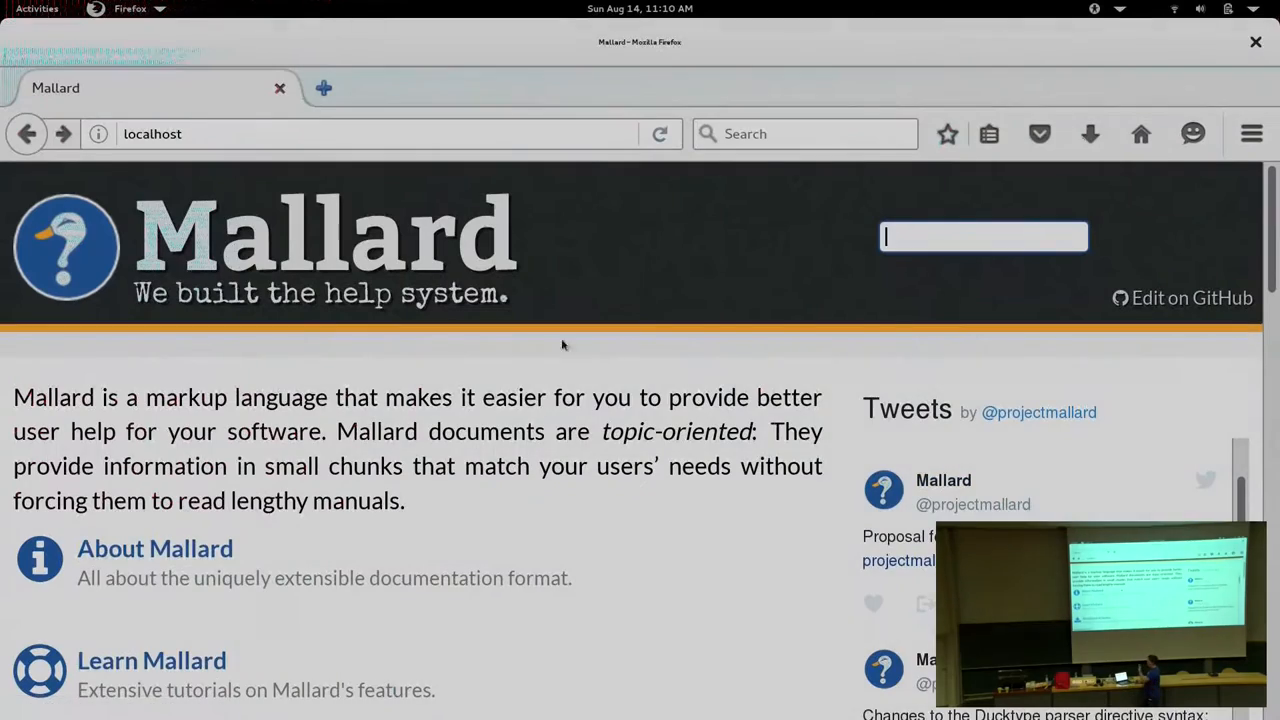
Step: From the local home page, go into About Mallard and reach the Images and Videos tutorial
{"action": "scroll", "scroll_direction": "down", "scroll_amount": 3}
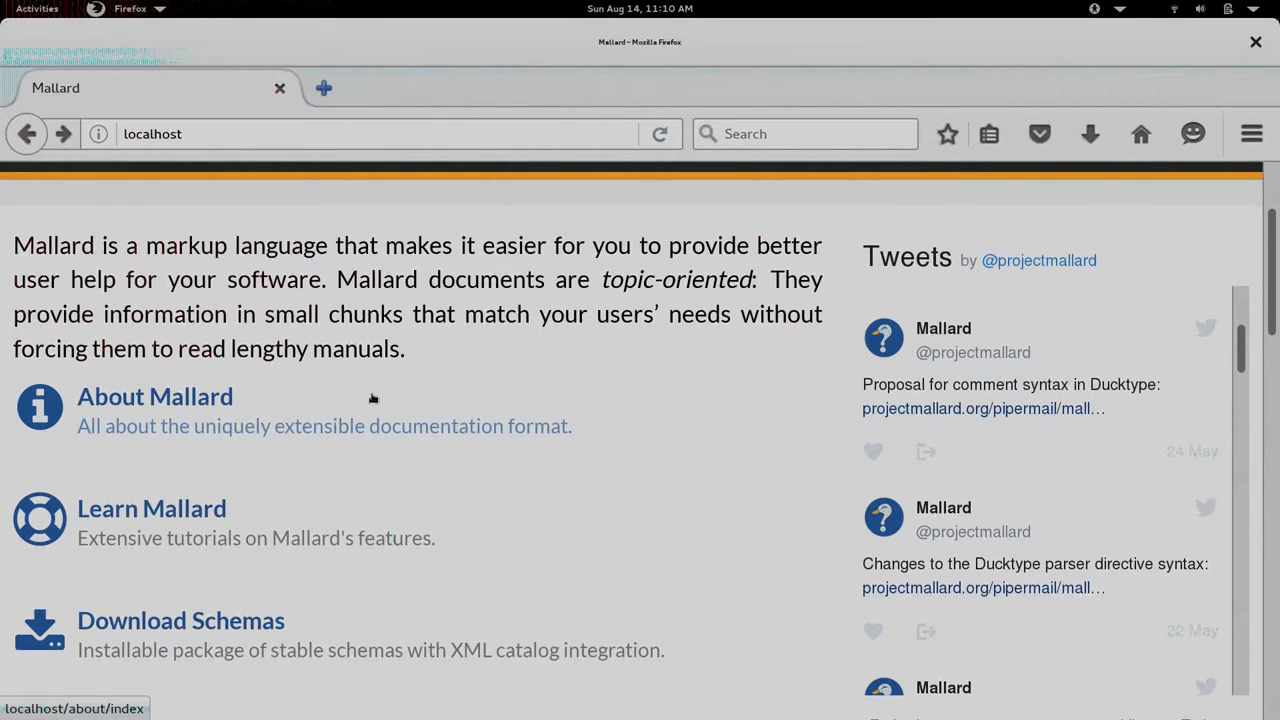
{"action": "left_click", "coordinate": [152, 508]}
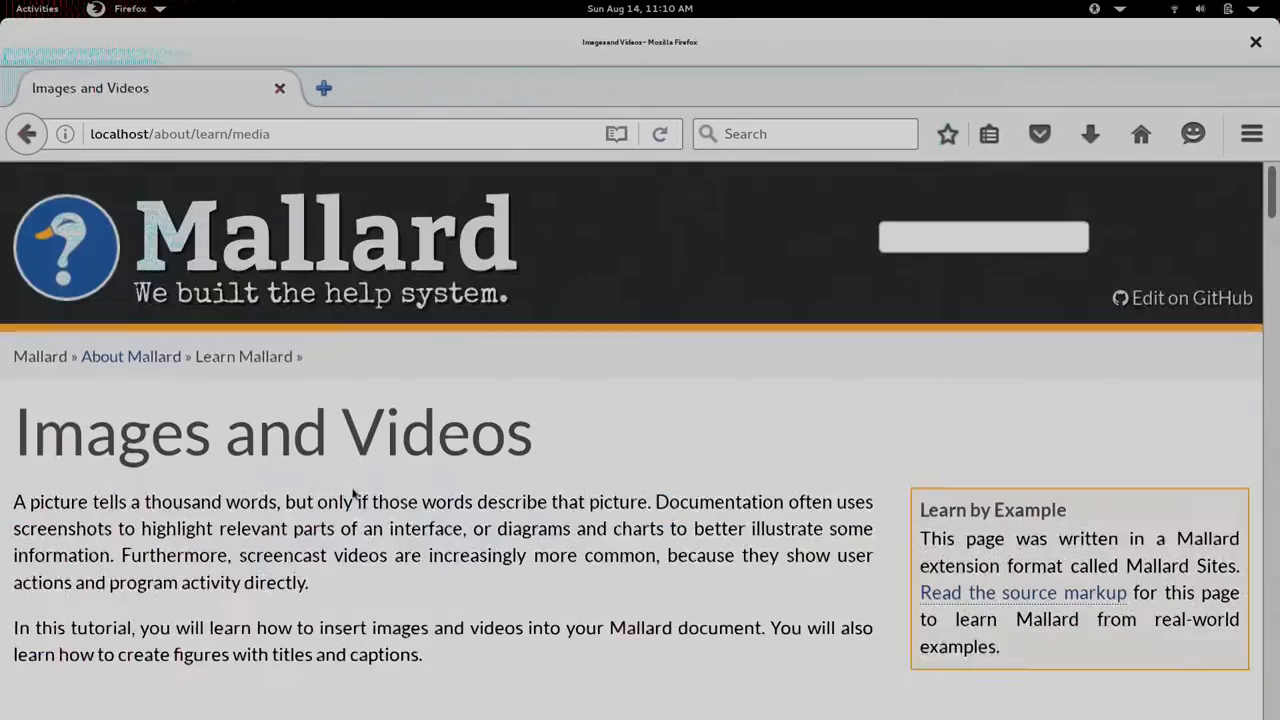
{"action": "scroll", "scroll_direction": "down", "scroll_amount": 3}
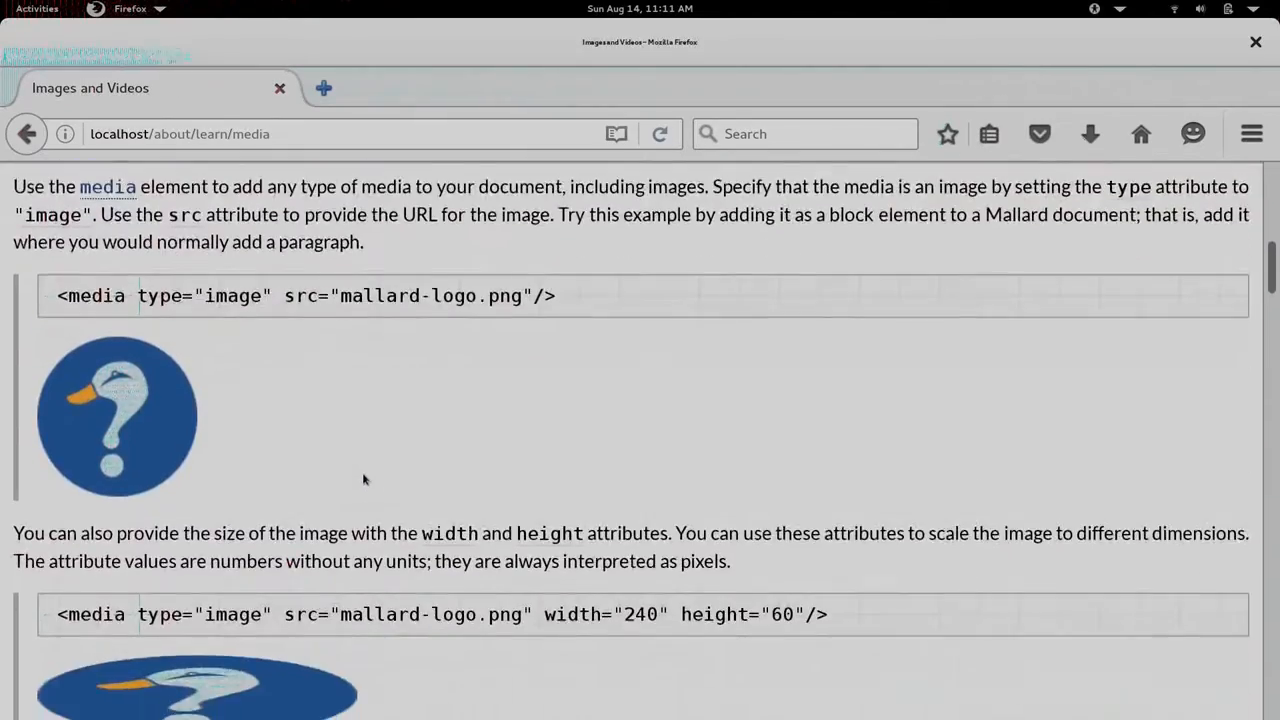
{"action": "scroll", "scroll_direction": "down", "scroll_amount": 3}
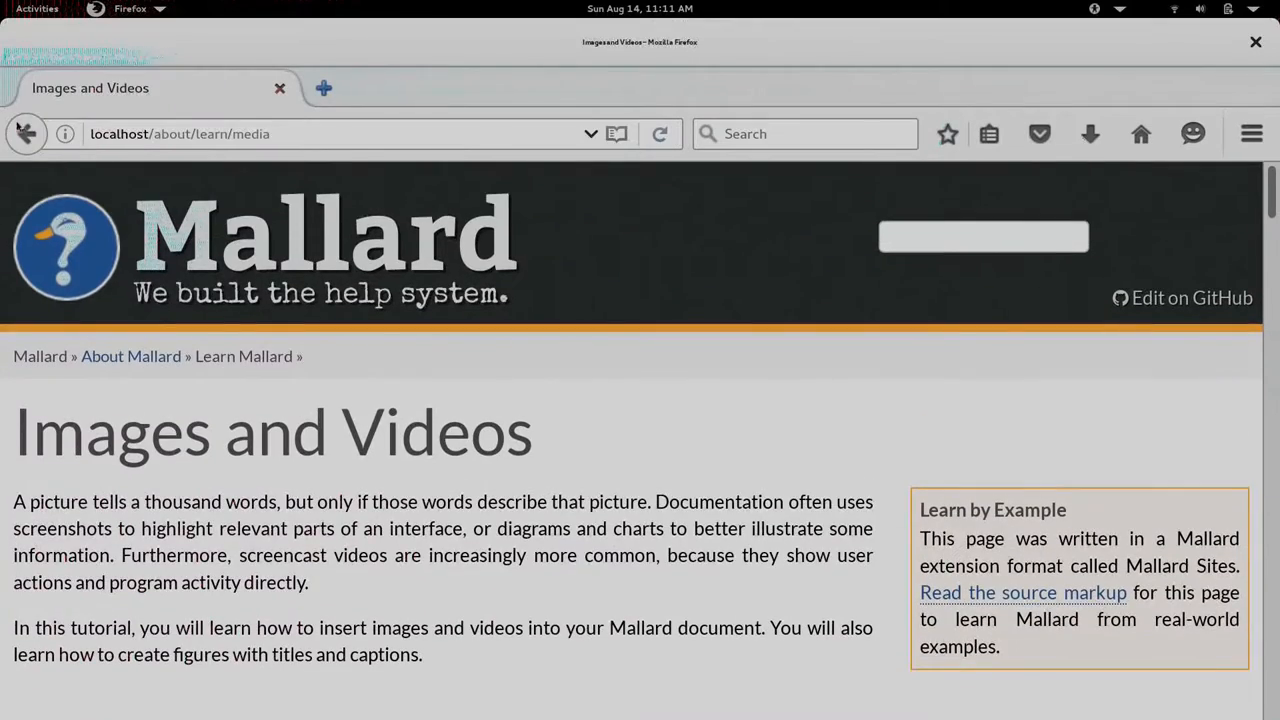
Step: Return home, open the Mallard 1.0 specification and browse to Conditionals 1.0
{"action": "left_click", "coordinate": [28, 132]}
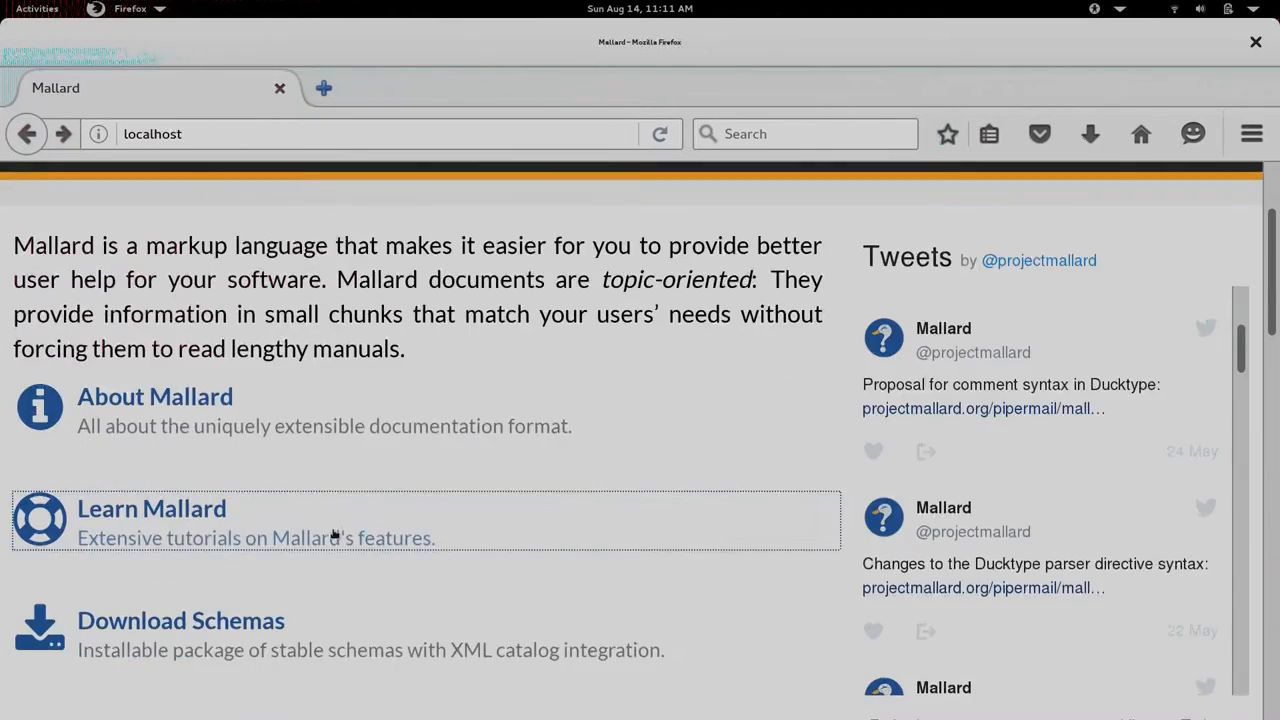
{"action": "scroll", "scroll_direction": "down", "scroll_amount": 3}
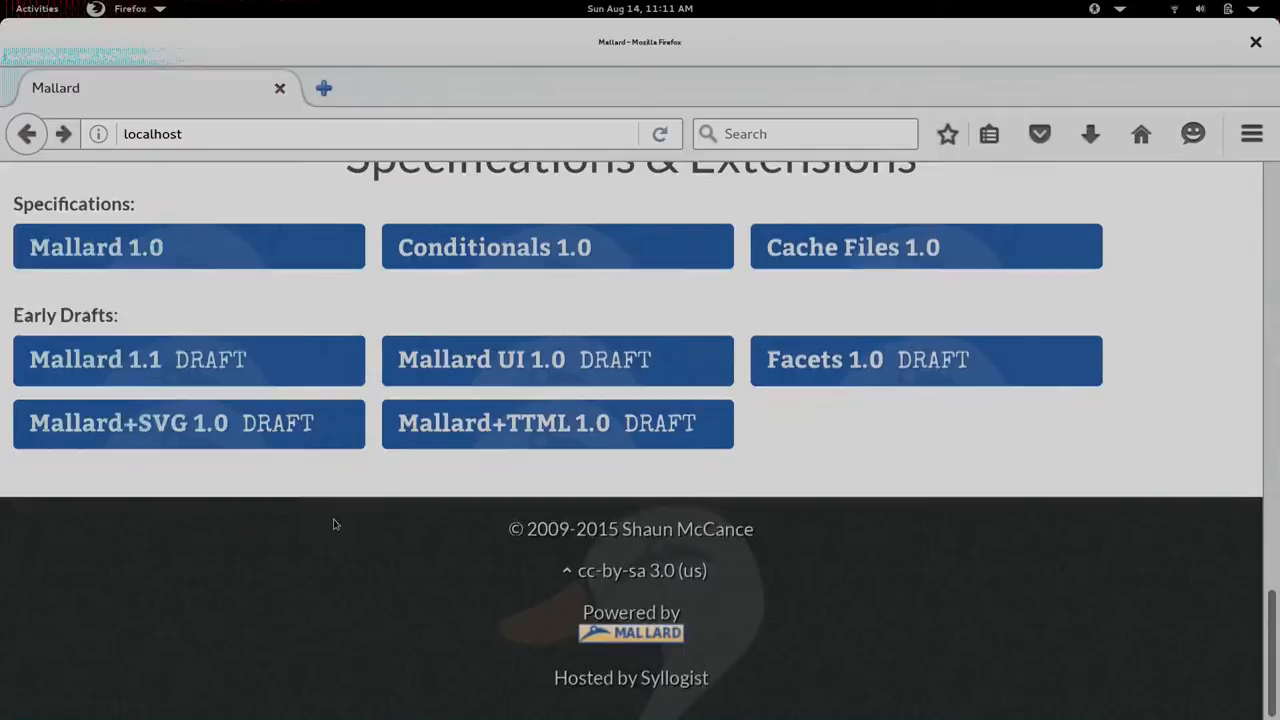
{"action": "left_click", "coordinate": [96, 248]}
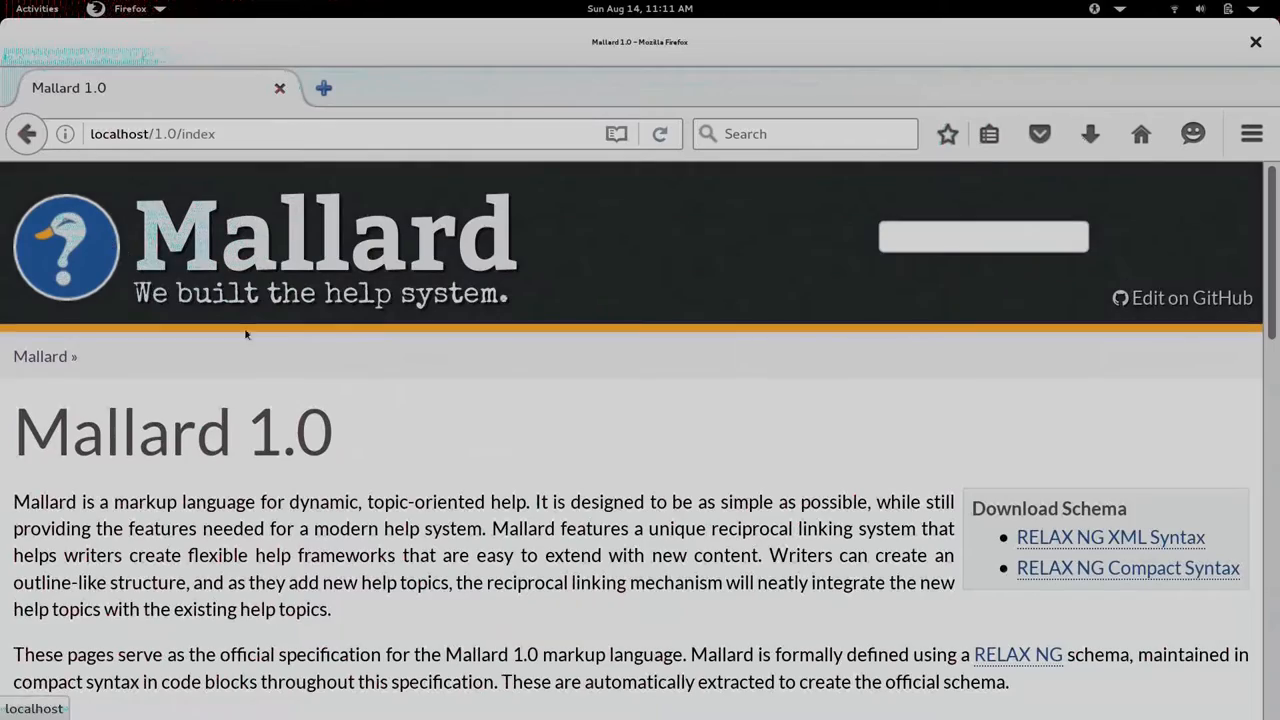
{"action": "scroll", "scroll_direction": "down", "scroll_amount": 3}
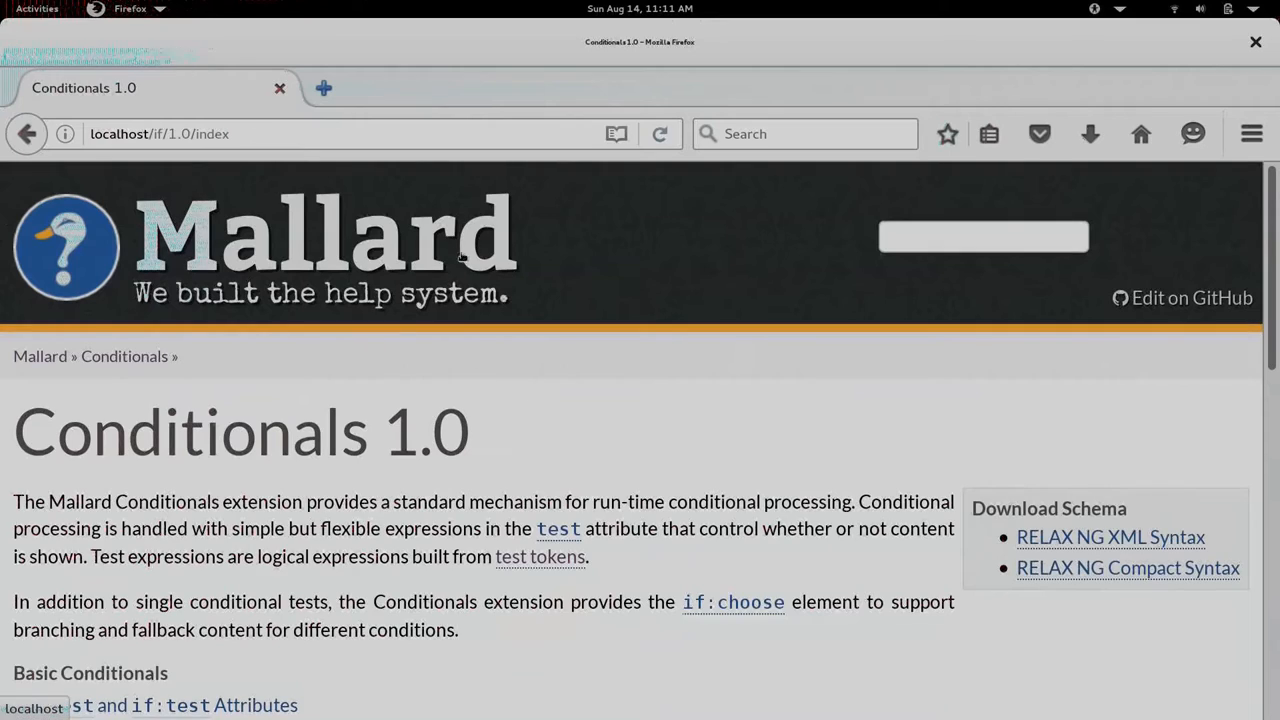
{"action": "scroll", "scroll_direction": "down", "scroll_amount": 3}
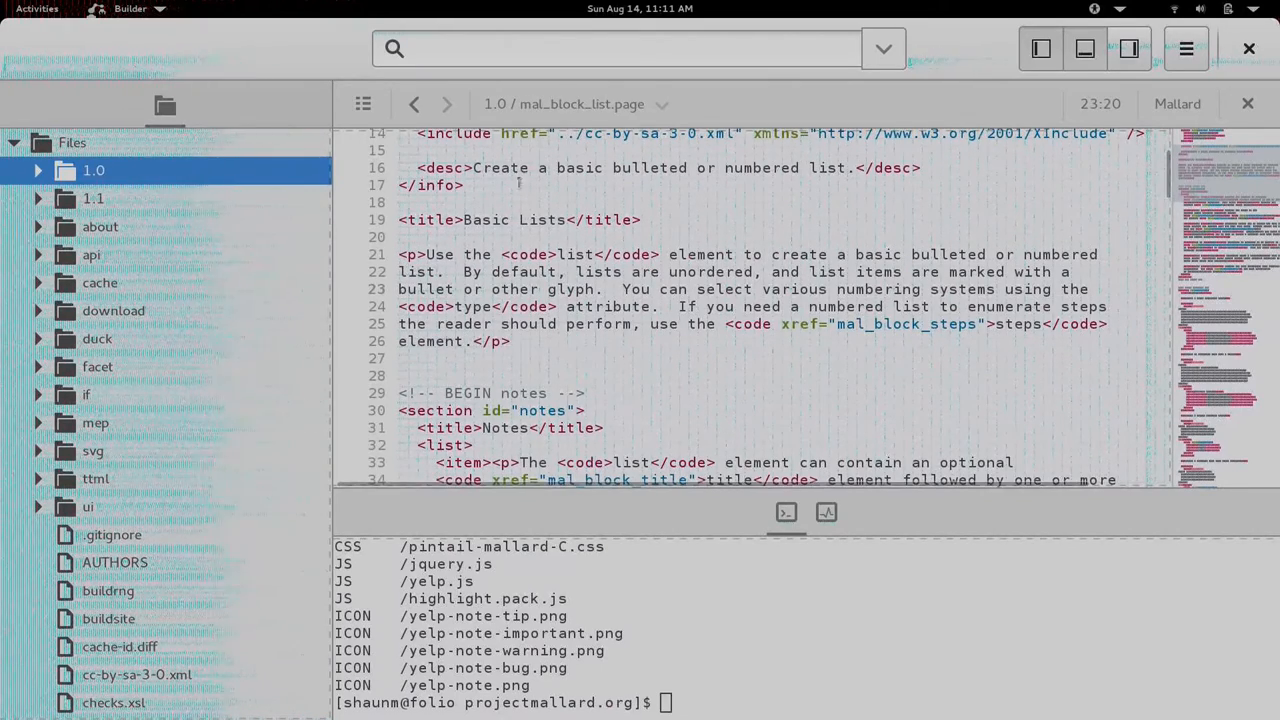
Step: Find pintail.cfg via the 'pint' search and open it in the editor
{"action": "left_click", "coordinate": [616, 48]}
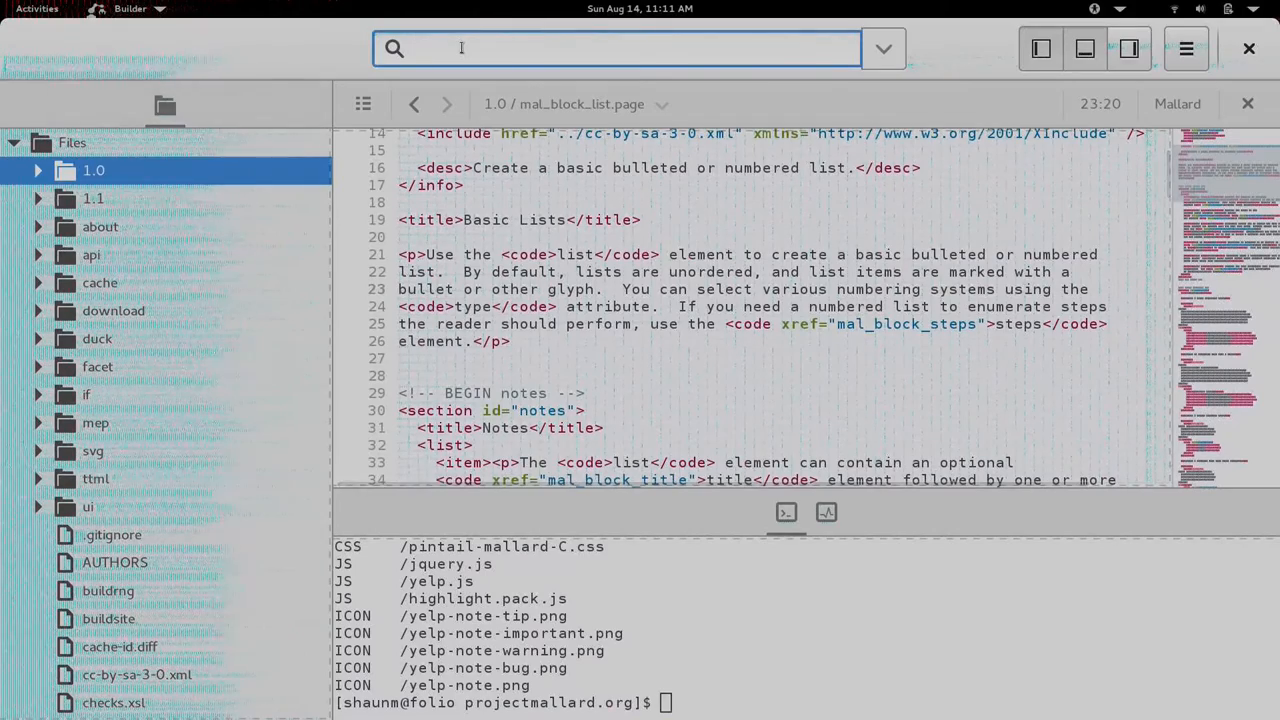
{"action": "type", "text": "pint"}
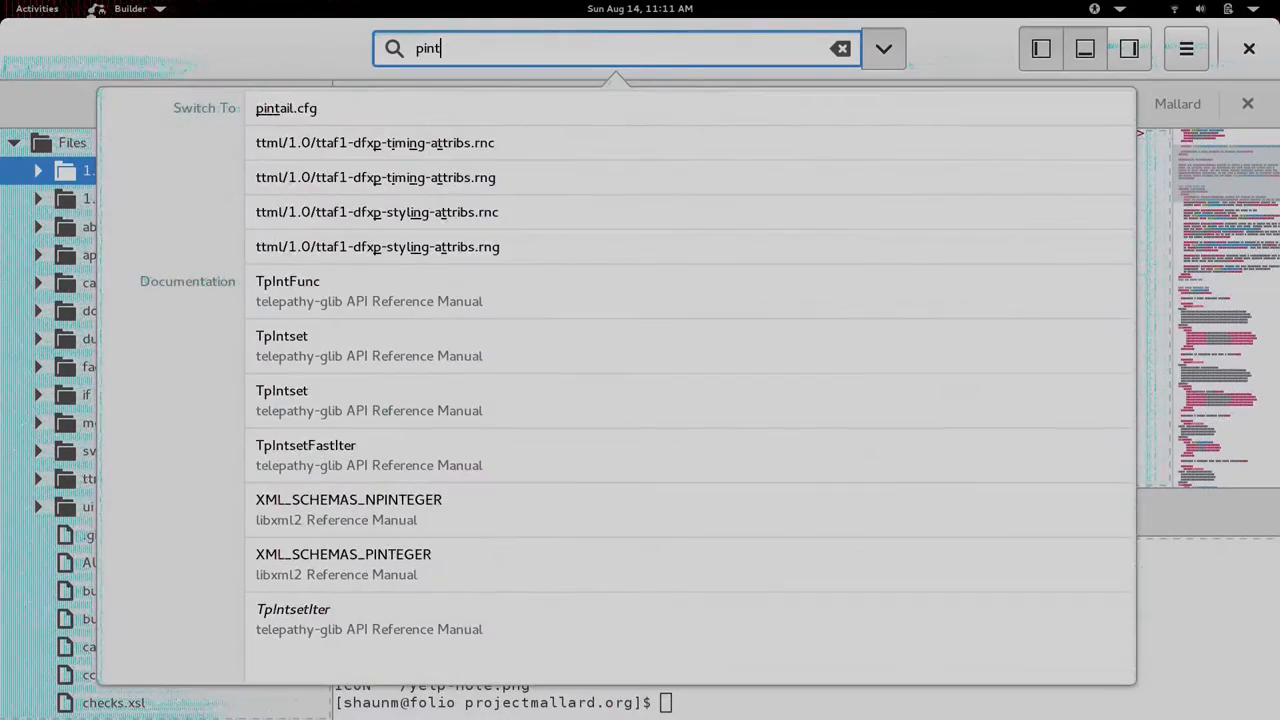
{"action": "left_click", "coordinate": [286, 108]}
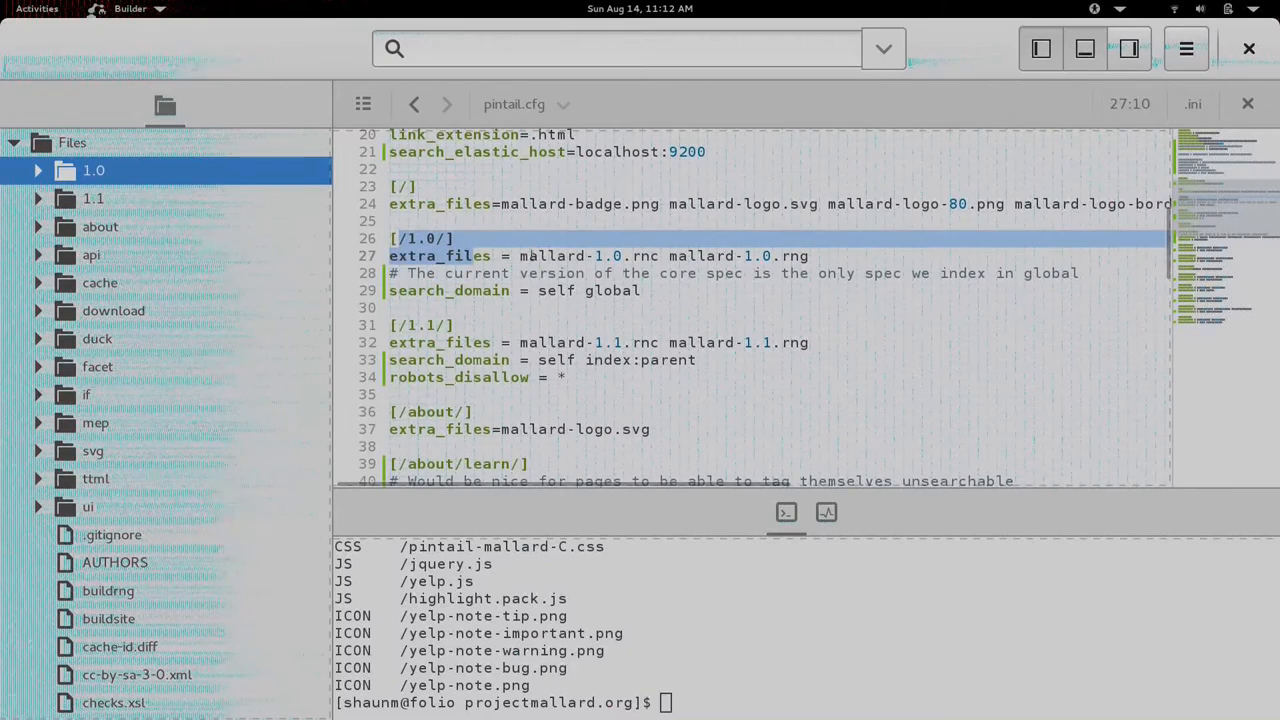
{"action": "double_click", "coordinate": [552, 256]}
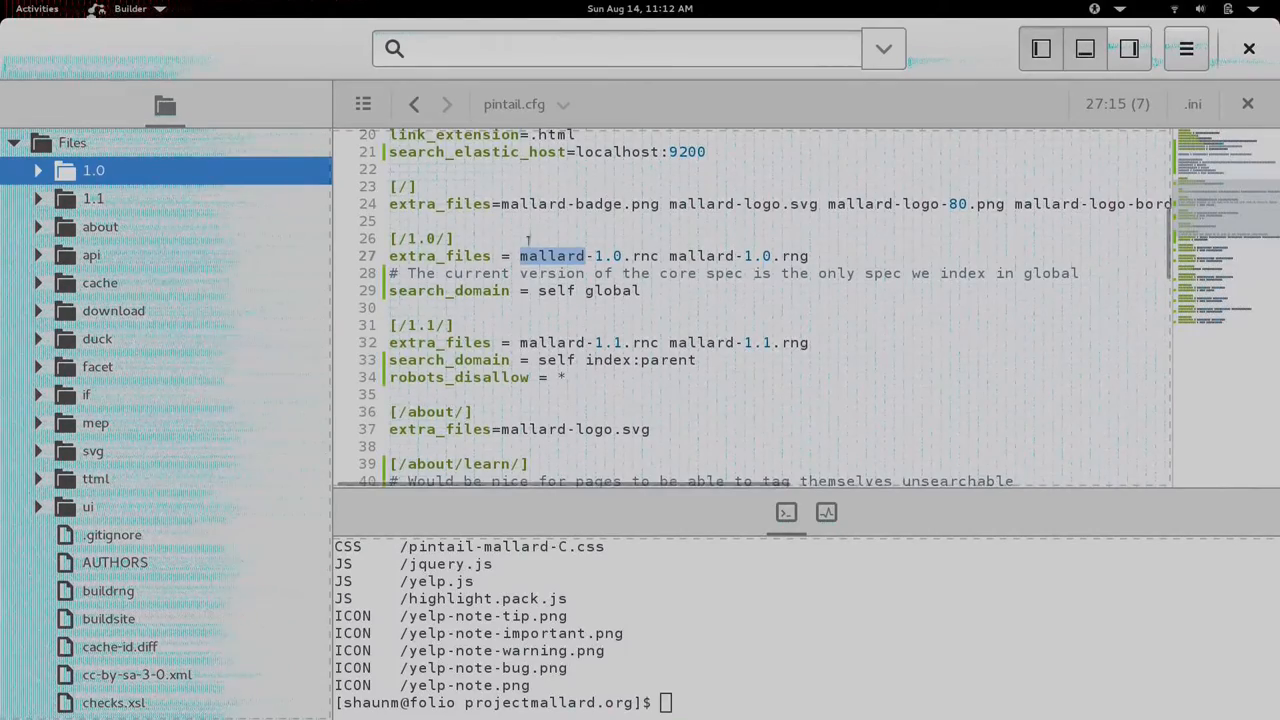
{"action": "scroll", "scroll_direction": "down", "scroll_amount": 3}
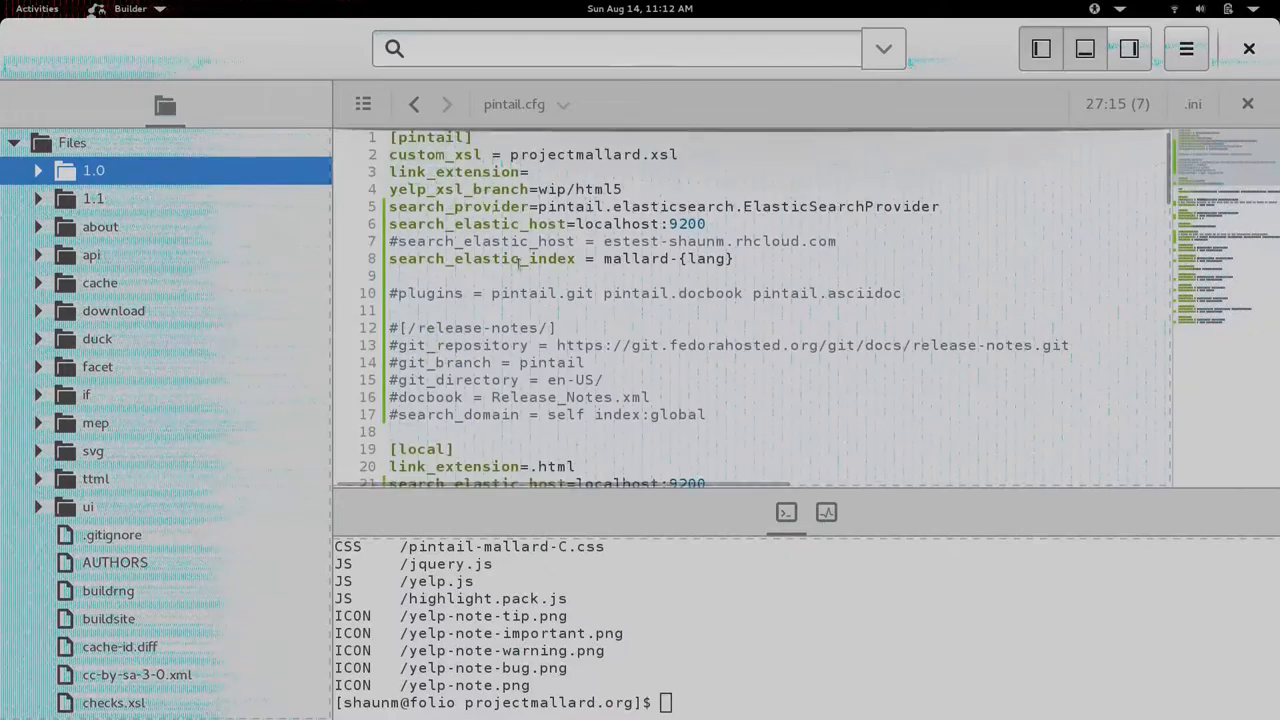
{"action": "scroll", "scroll_direction": "down", "scroll_amount": 3}
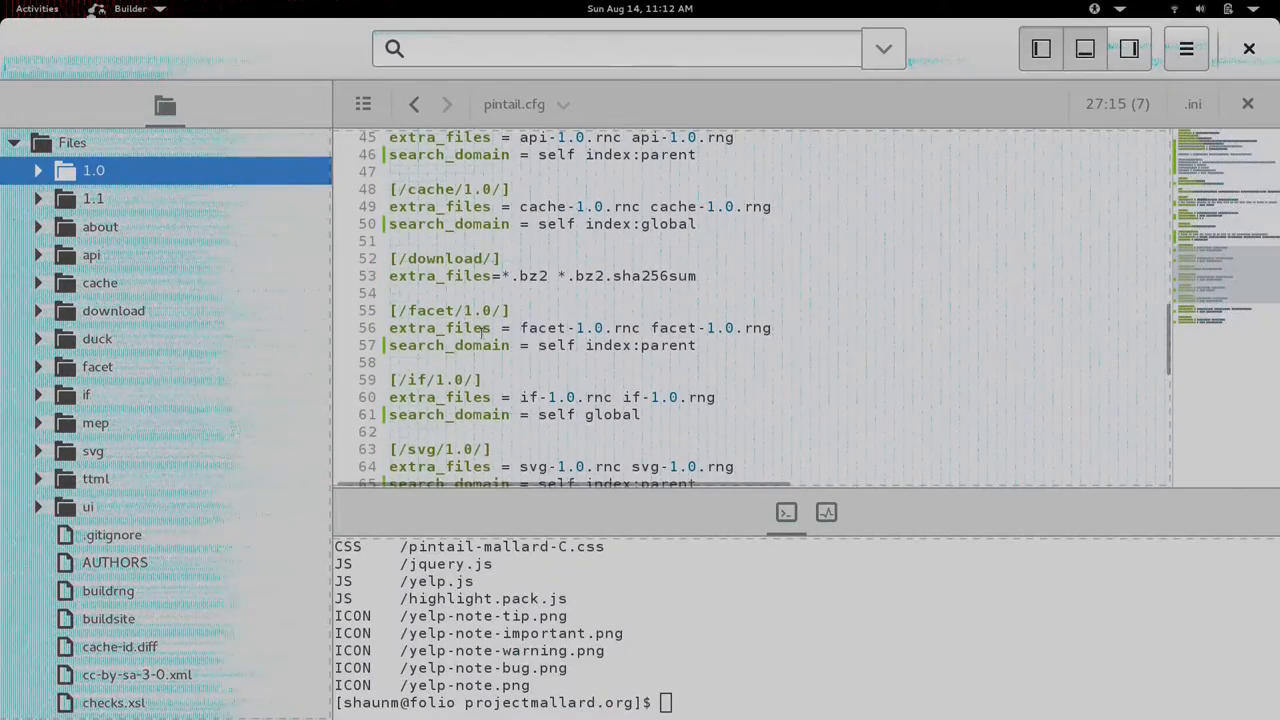
{"action": "double_click", "coordinate": [480, 344]}
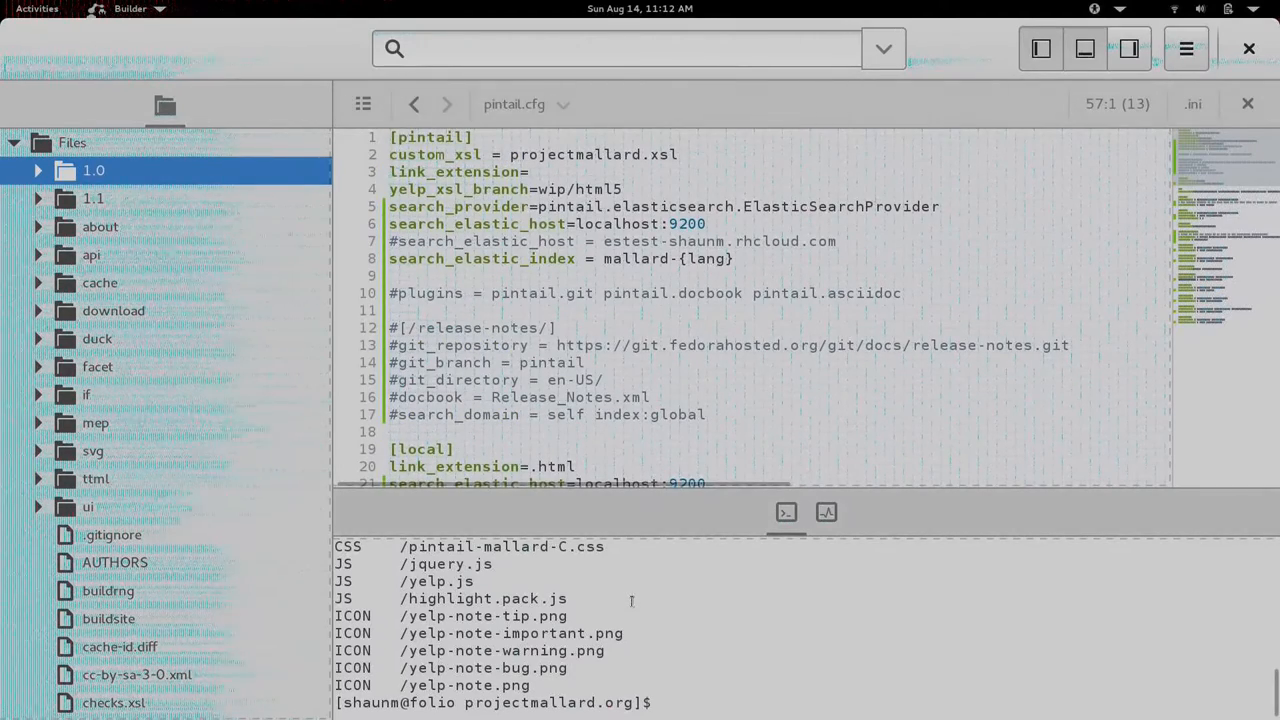
Step: Run 'pintail build -v --no-update -o /var/www/html/' in the terminal
{"action": "type", "text": "pintail build -v --no-update -o /var/www/html/"}
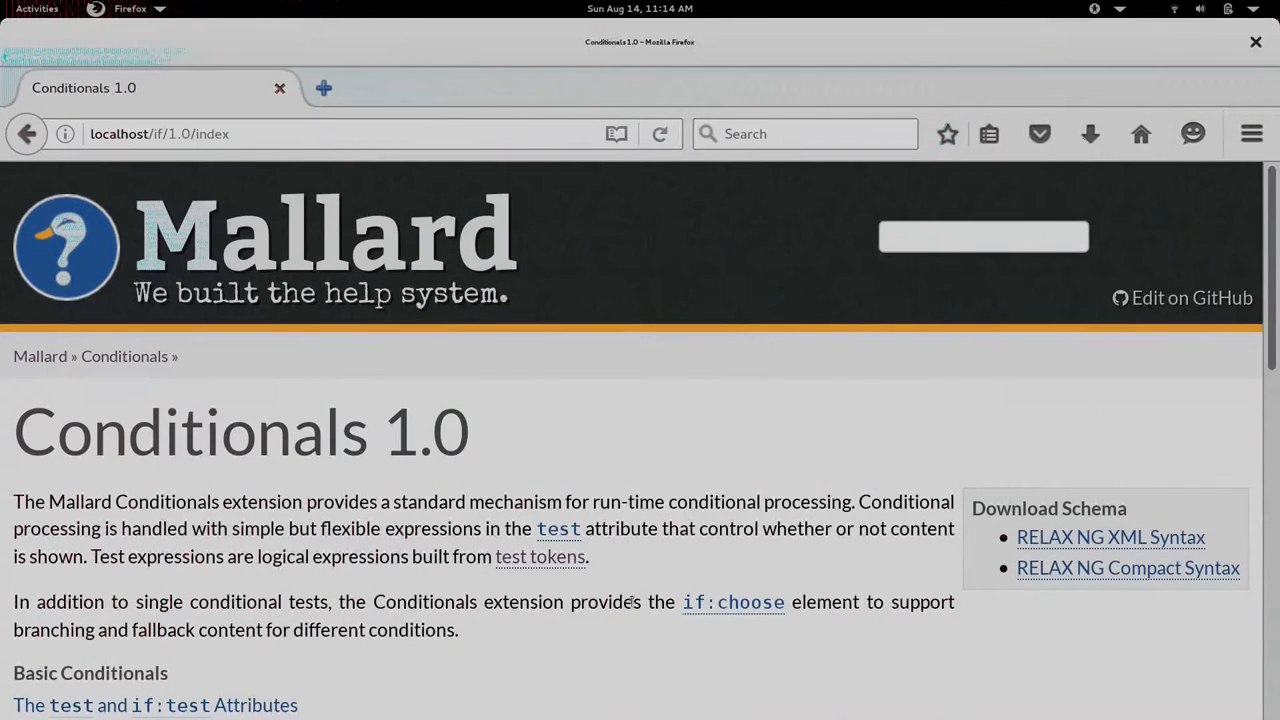
{"action": "mouse_move", "coordinate": [610, 632]}
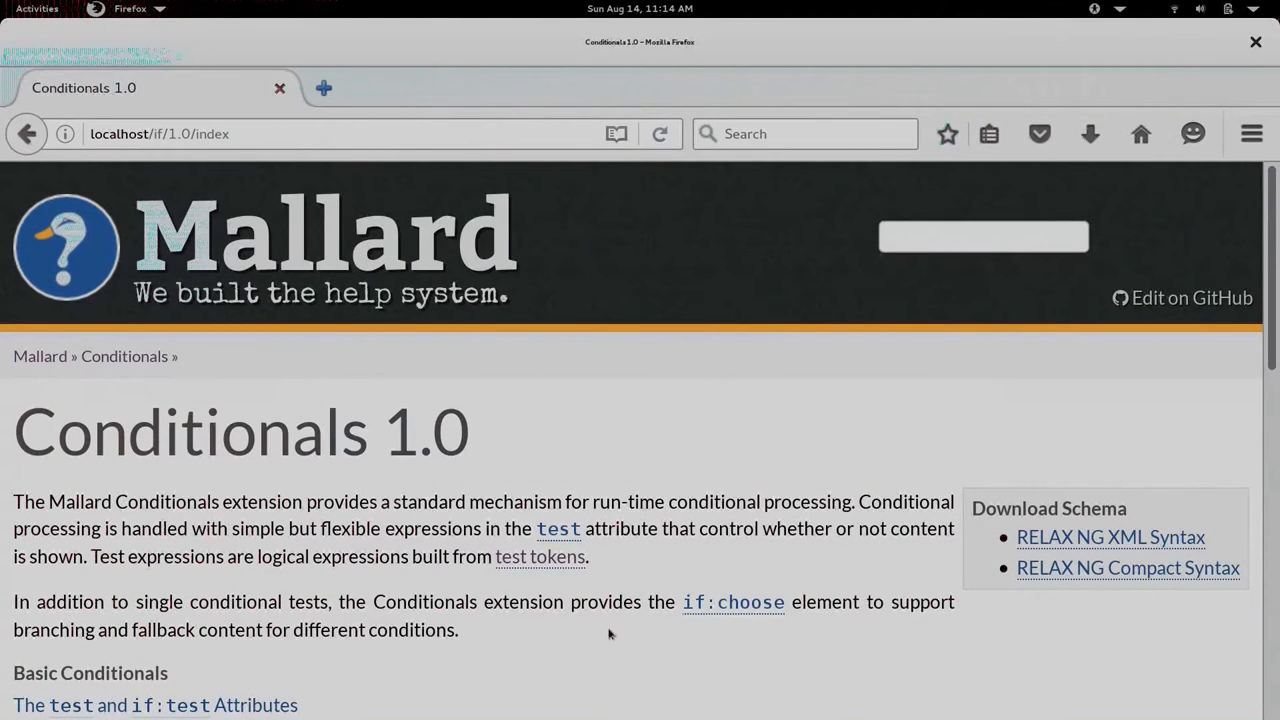
{"action": "mouse_move", "coordinate": [656, 658]}
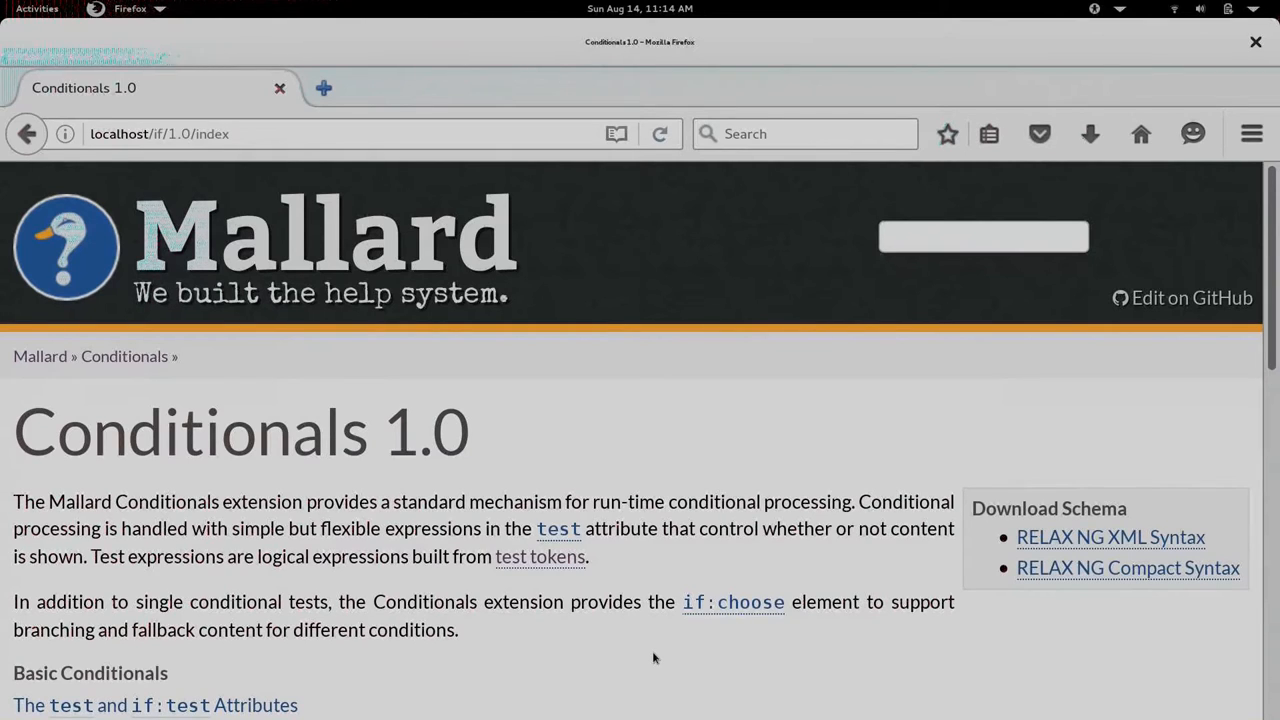
{"action": "mouse_move", "coordinate": [836, 394]}
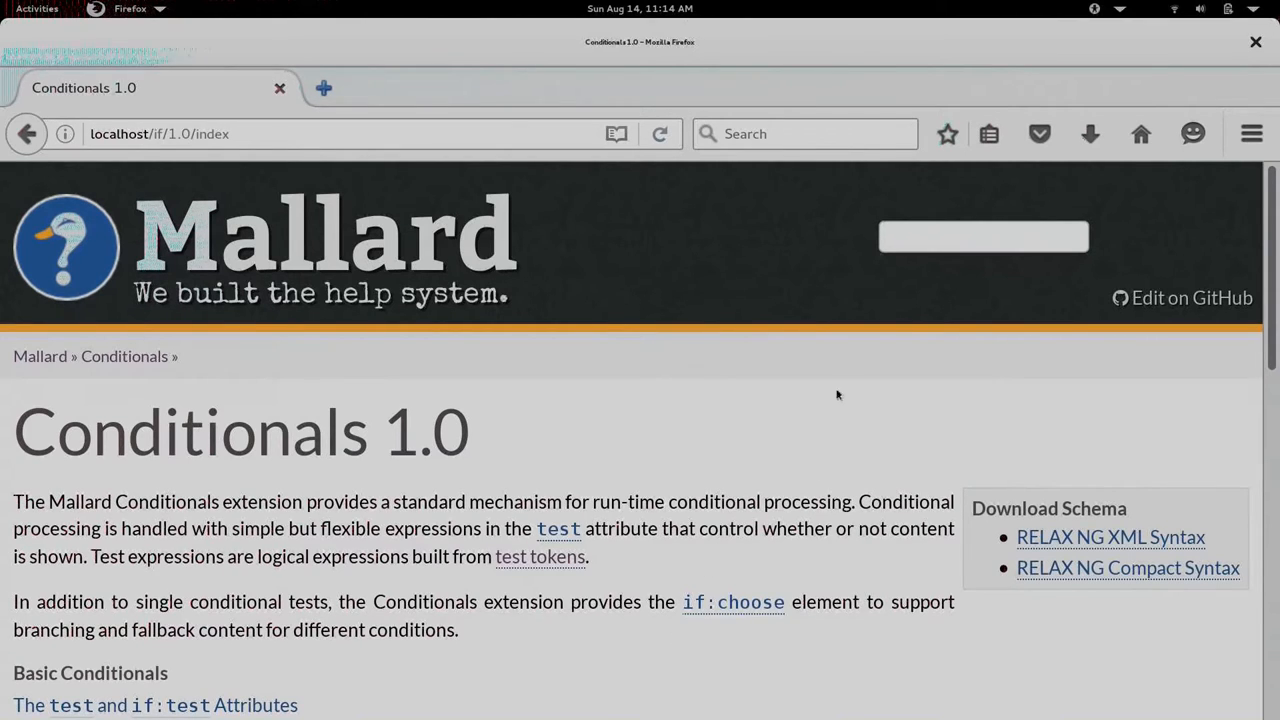
Step: Search the Conditionals 1.0 documentation for 'token' and review the results
{"action": "left_click", "coordinate": [984, 236]}
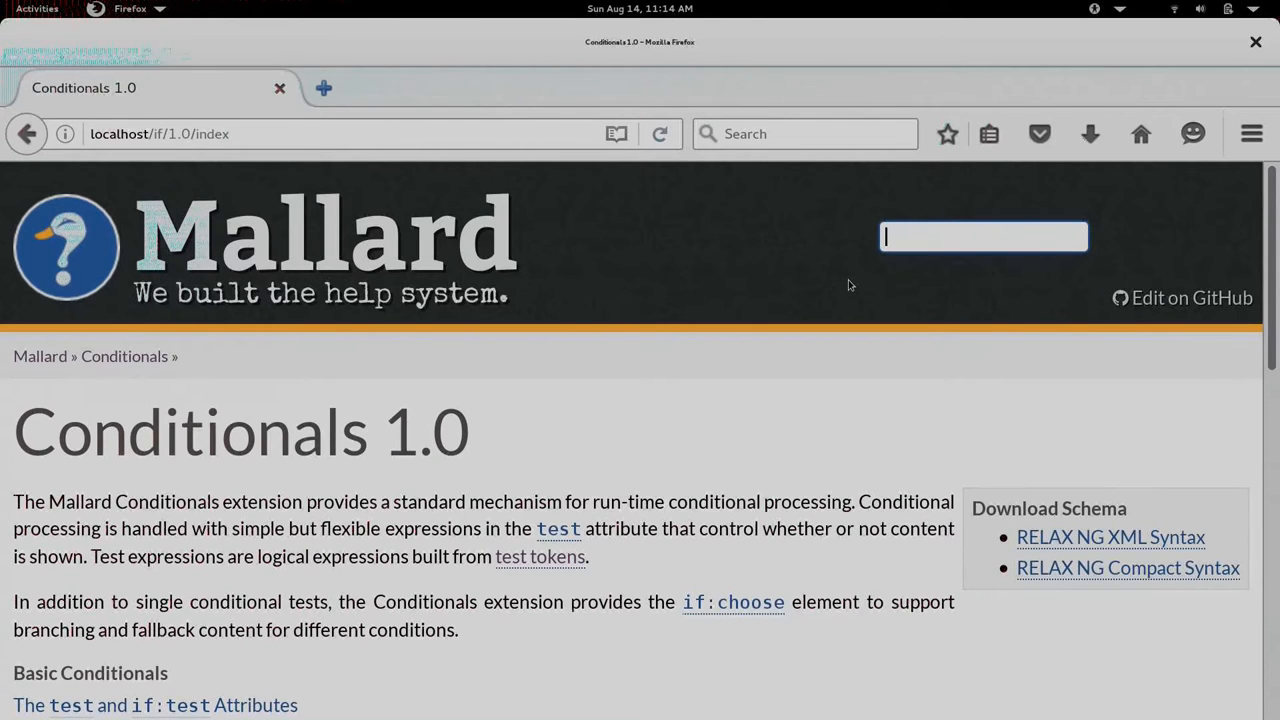
{"action": "type", "text": "token"}
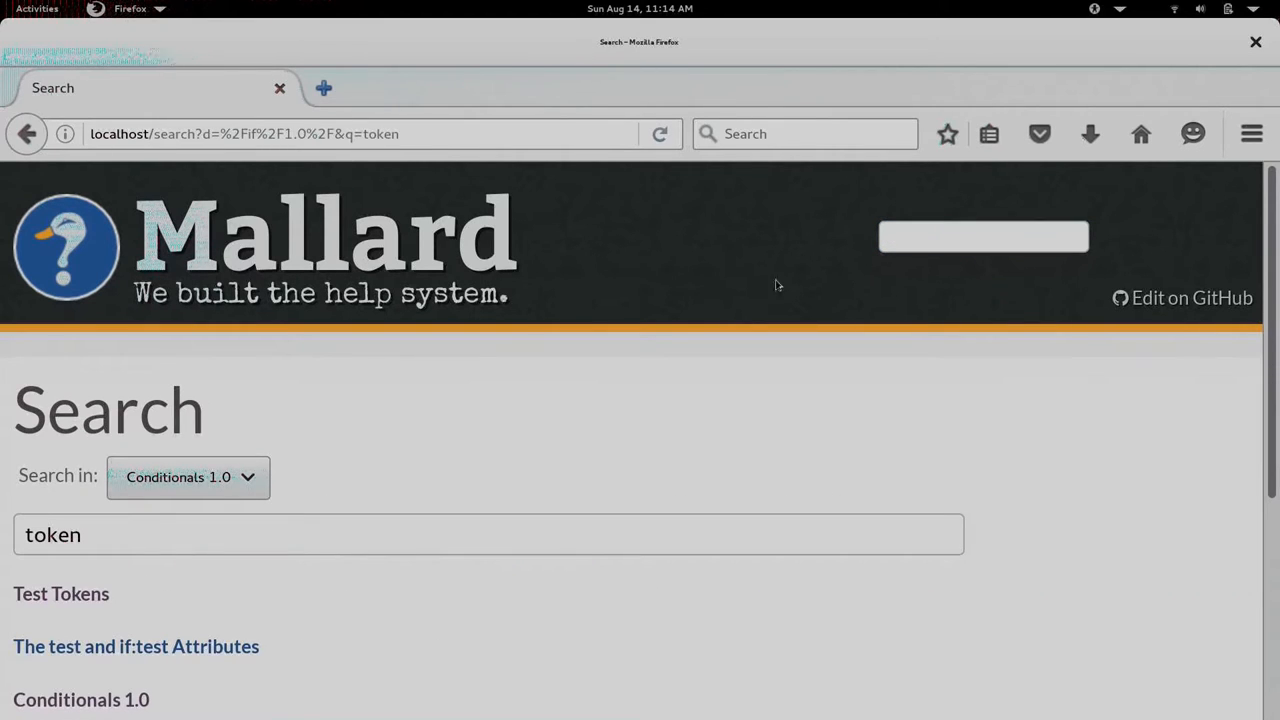
{"action": "scroll", "scroll_direction": "down", "scroll_amount": 3}
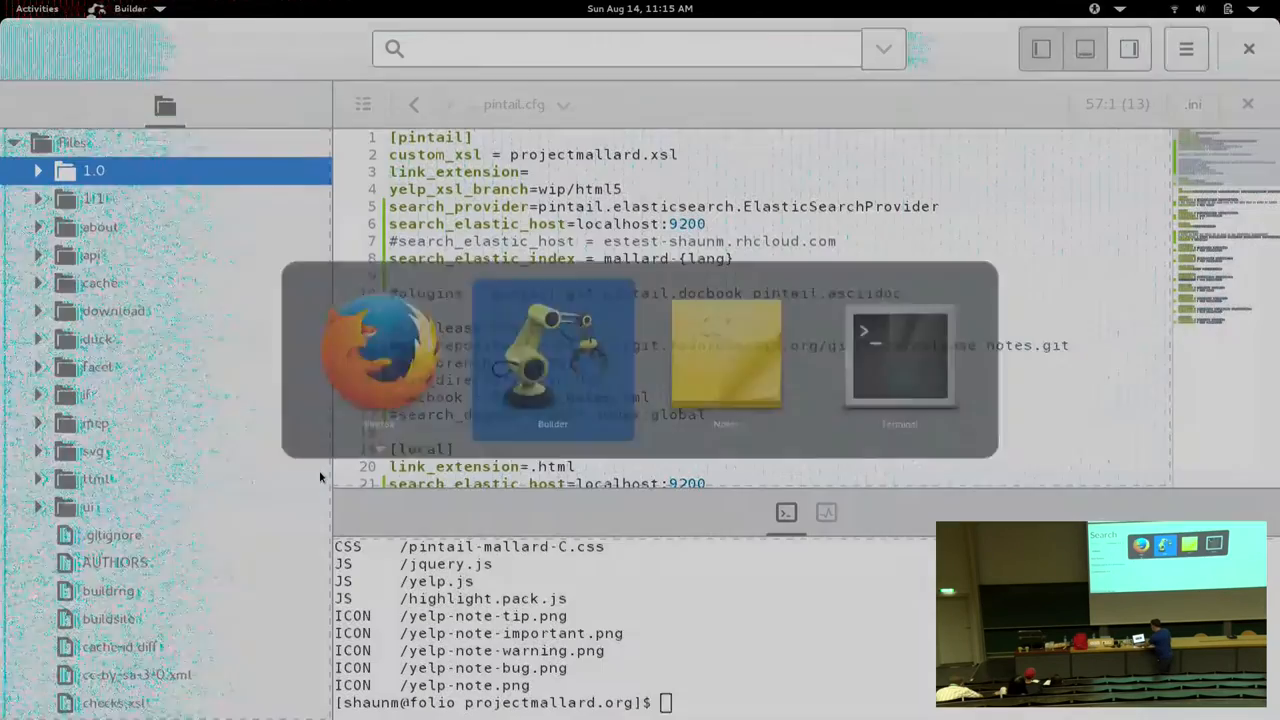
Step: Back in pintail.cfg, scroll to the search_domain settings
{"action": "key", "text": "Escape"}
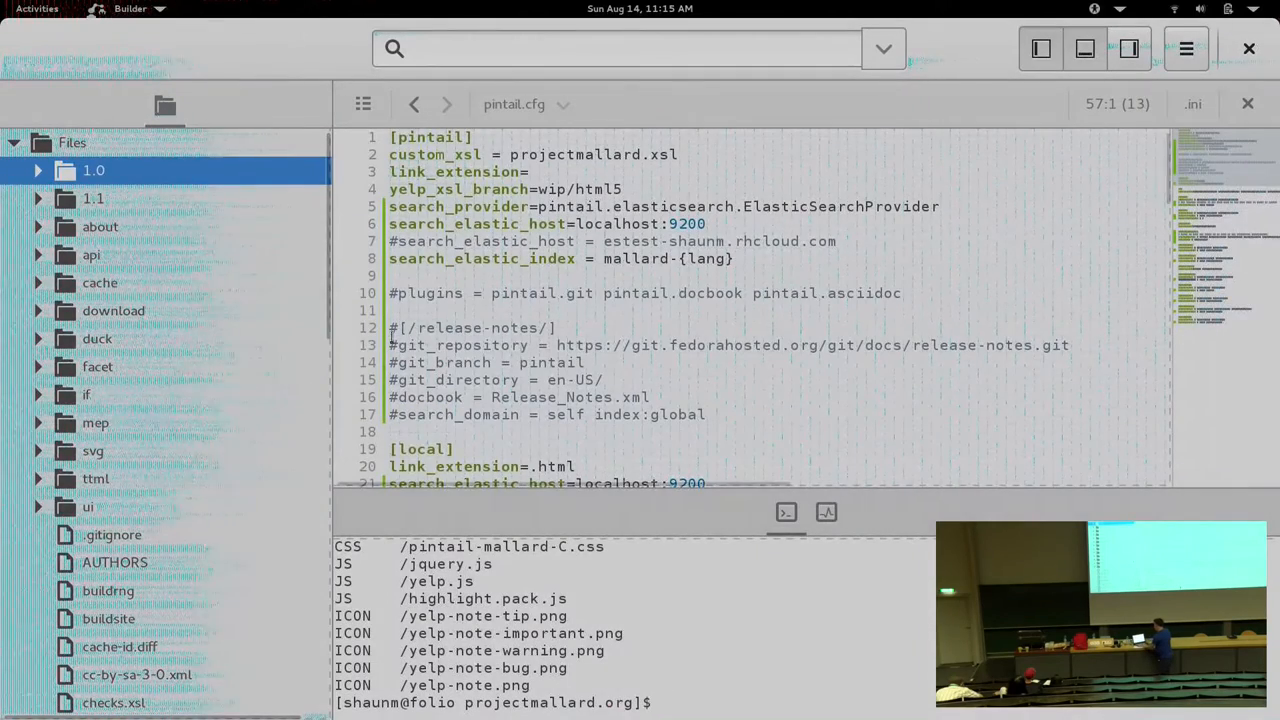
{"action": "scroll", "scroll_direction": "down", "scroll_amount": 3}
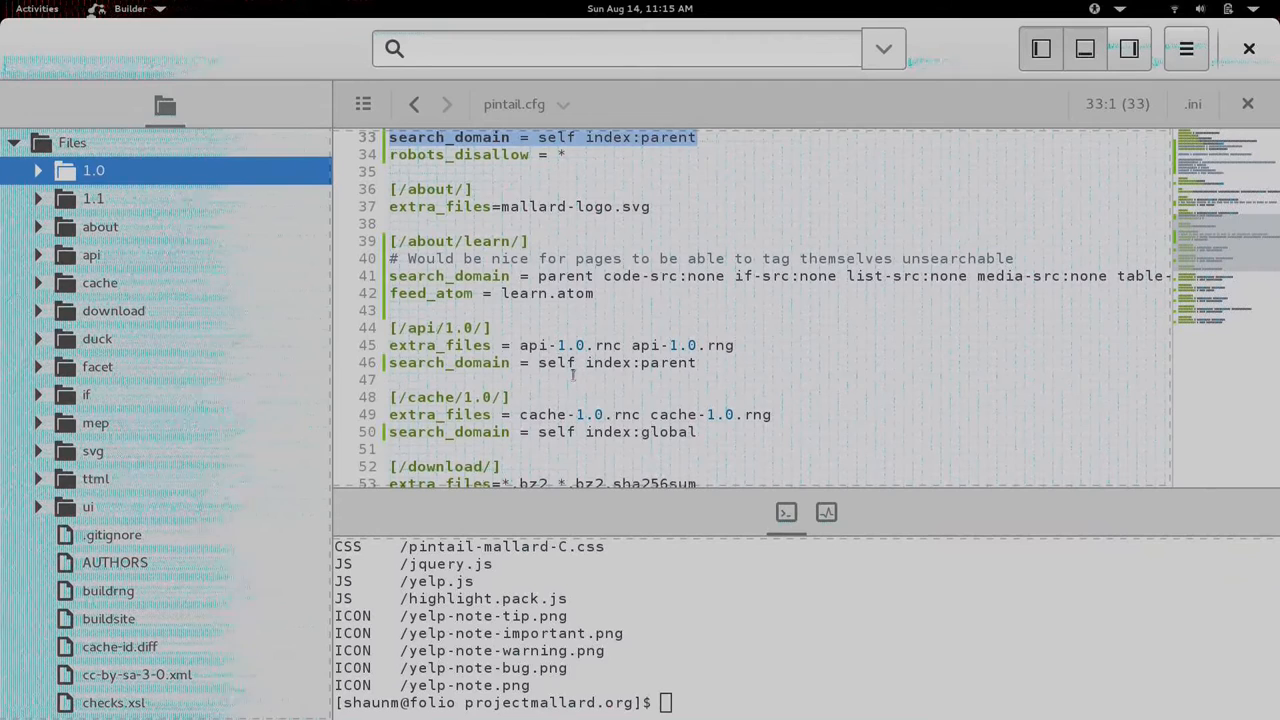
{"action": "mouse_move", "coordinate": [572, 380]}
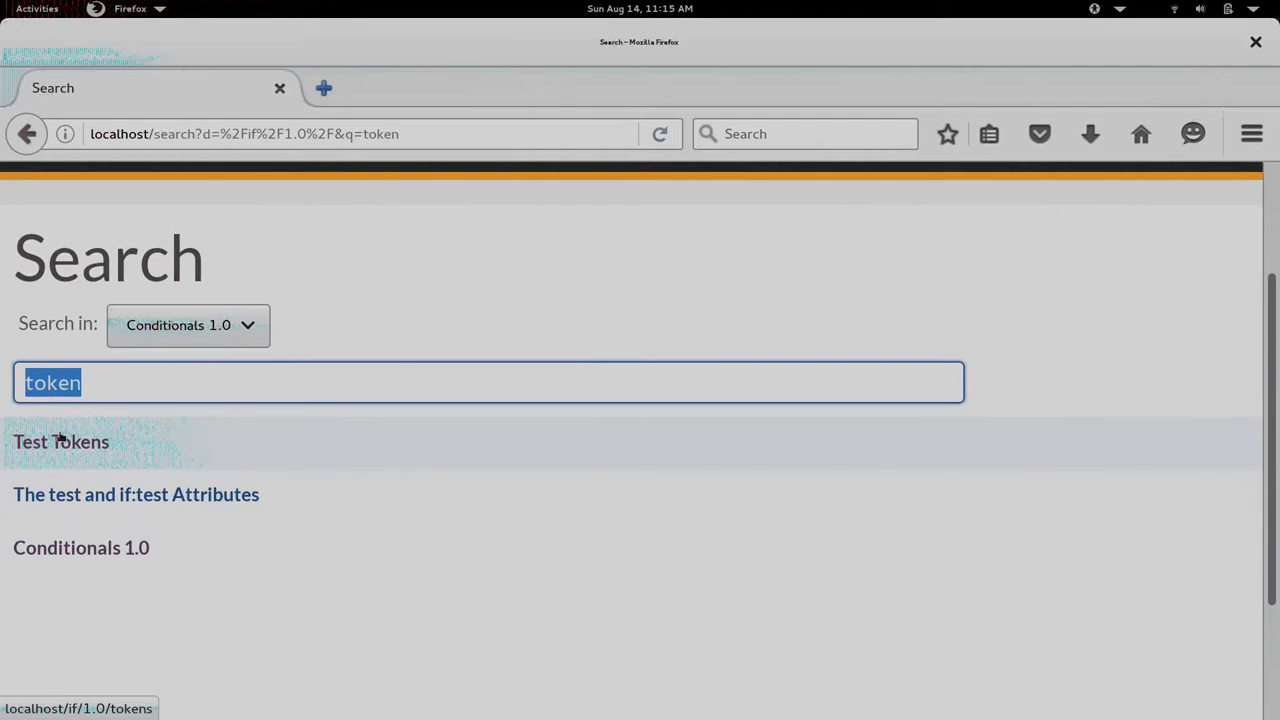
Step: Change the 'Search in' scope to Entire Site for the token search
{"action": "left_click", "coordinate": [60, 442]}
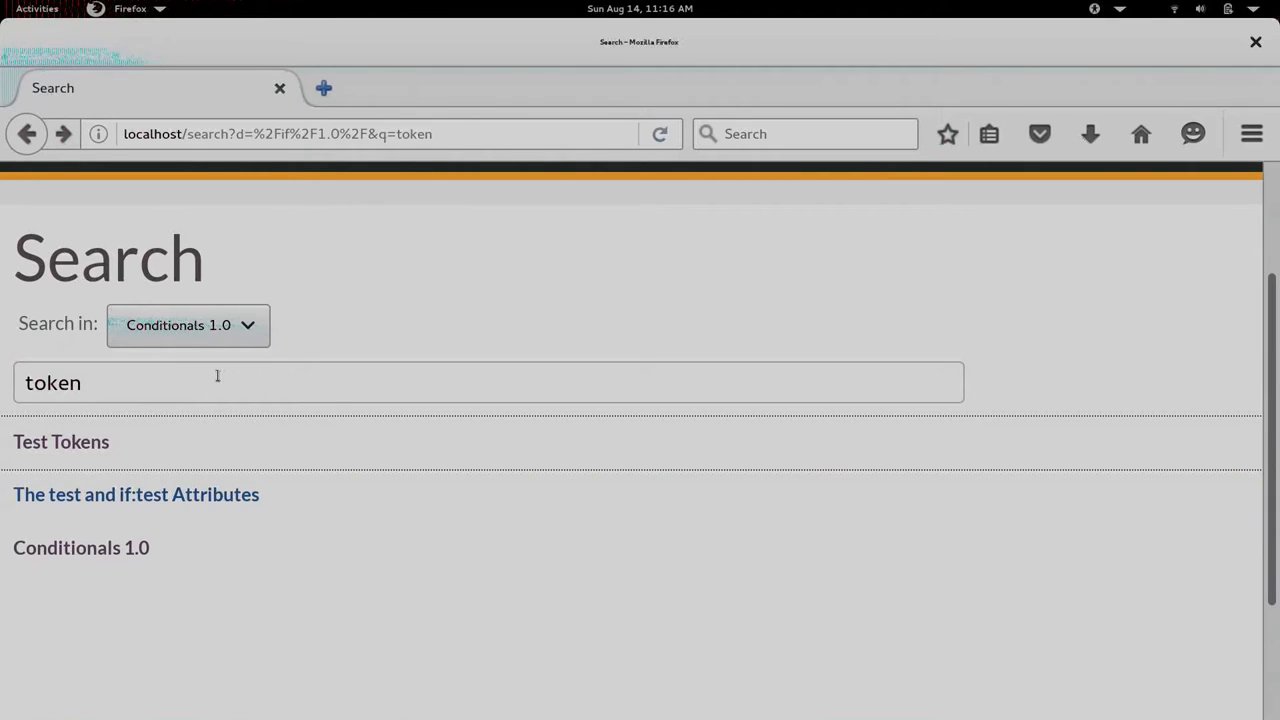
{"action": "left_click", "coordinate": [188, 324]}
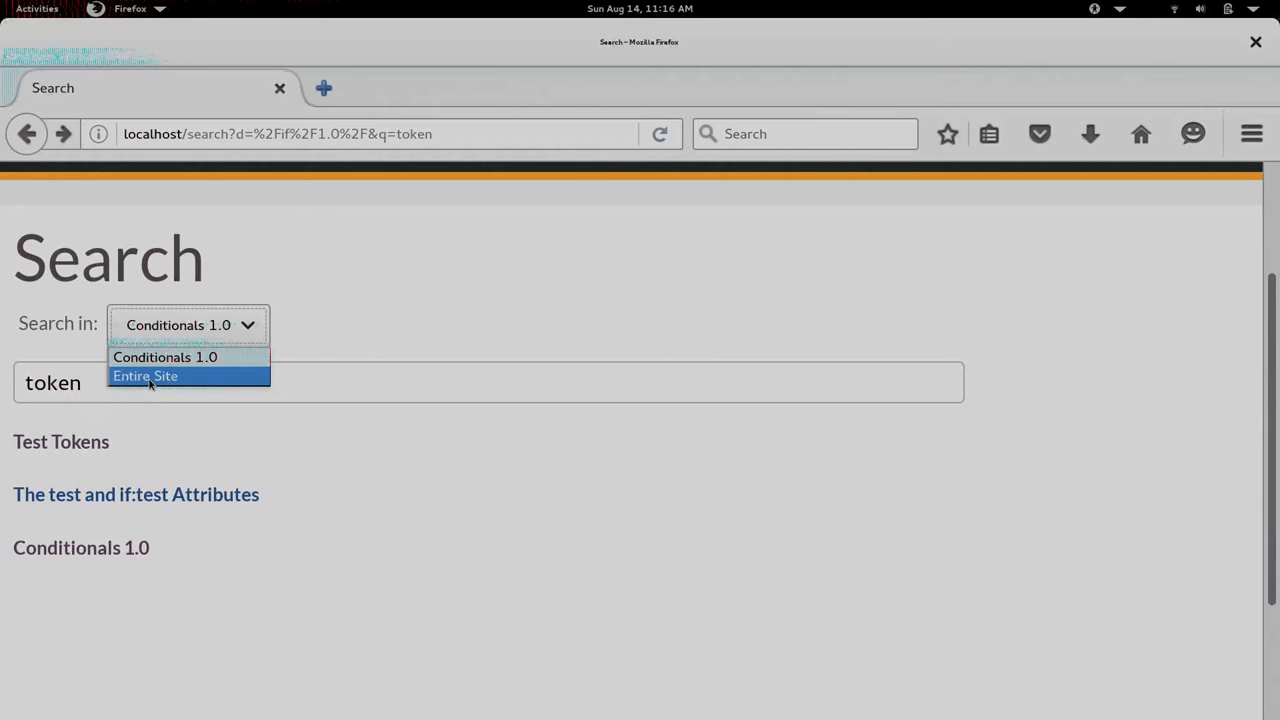
{"action": "left_click", "coordinate": [144, 376]}
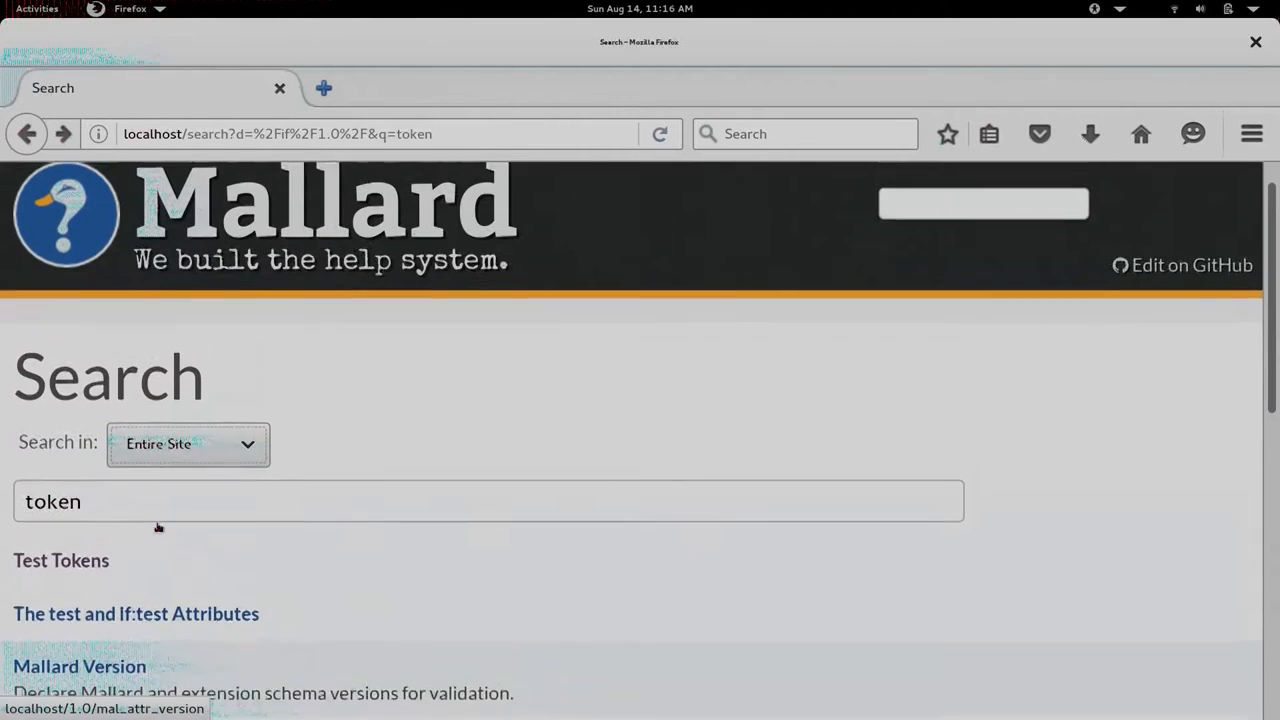
Step: Set the 'Search in' scope back to Conditionals 1.0
{"action": "left_click", "coordinate": [188, 444]}
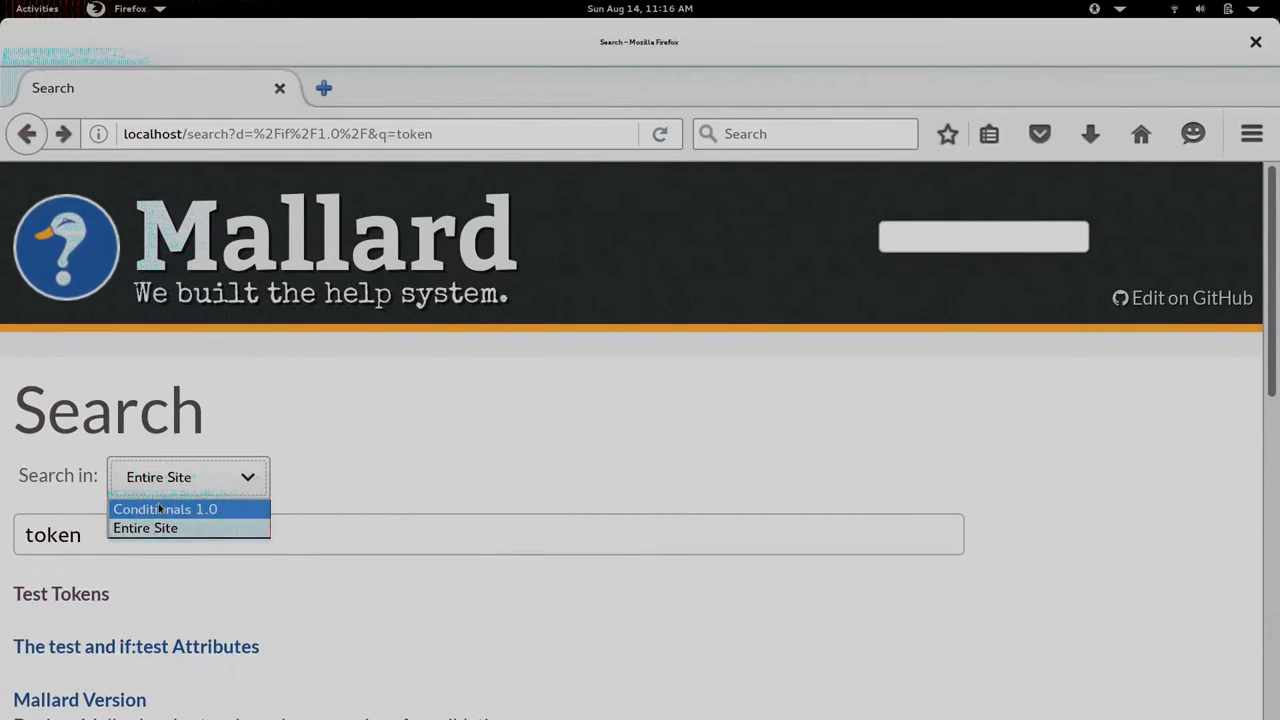
{"action": "left_click", "coordinate": [164, 510]}
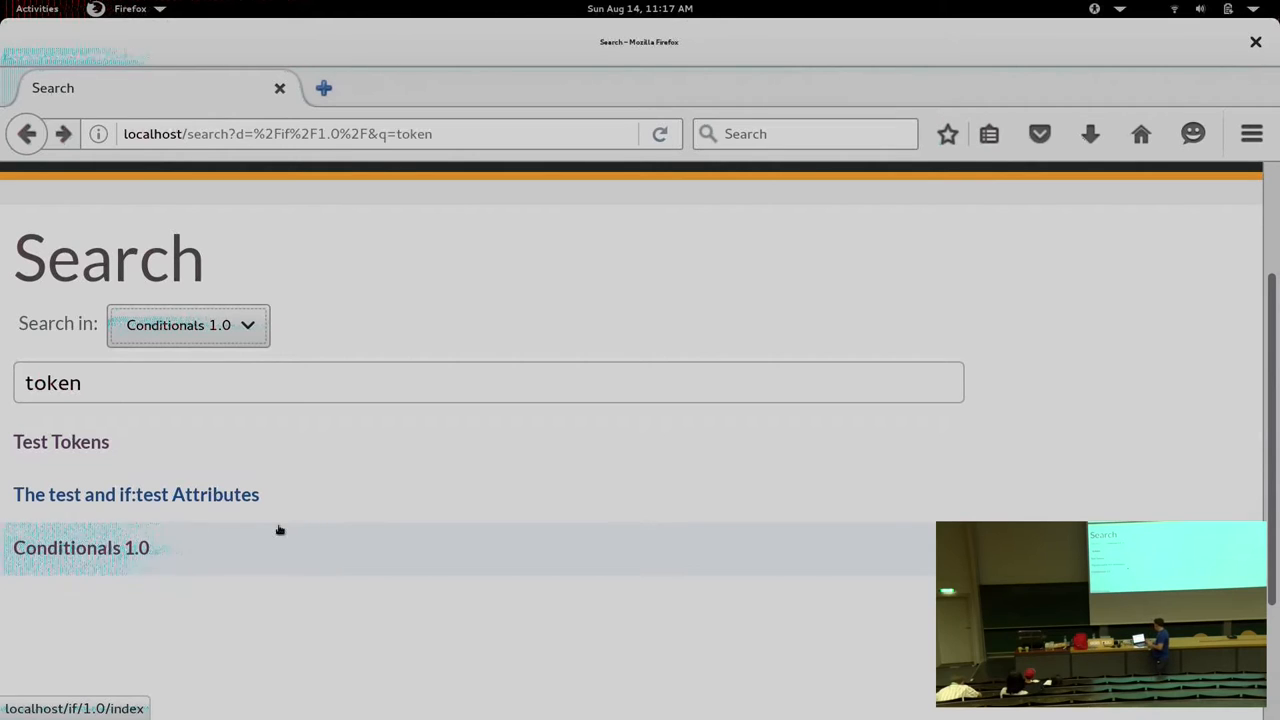
{"action": "mouse_move", "coordinate": [180, 204]}
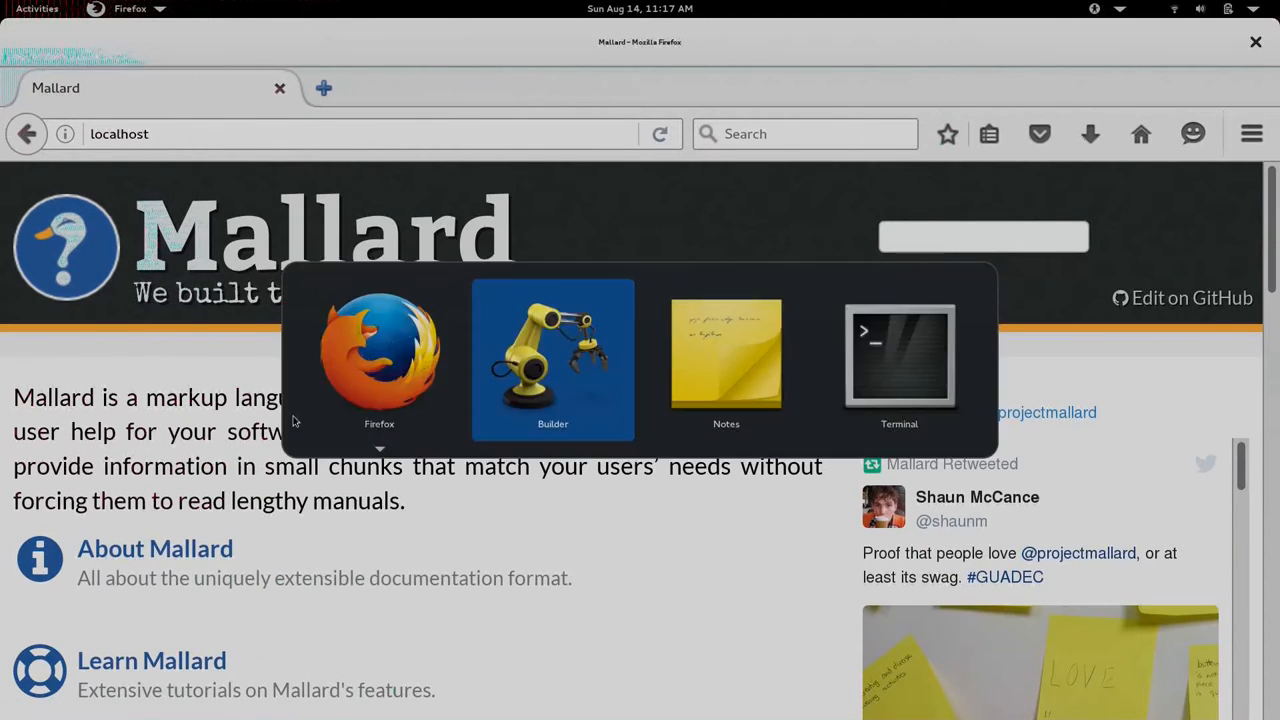
Step: Bring GNOME Builder with pintail.cfg back to the front from the application switcher
{"action": "left_click", "coordinate": [552, 360]}
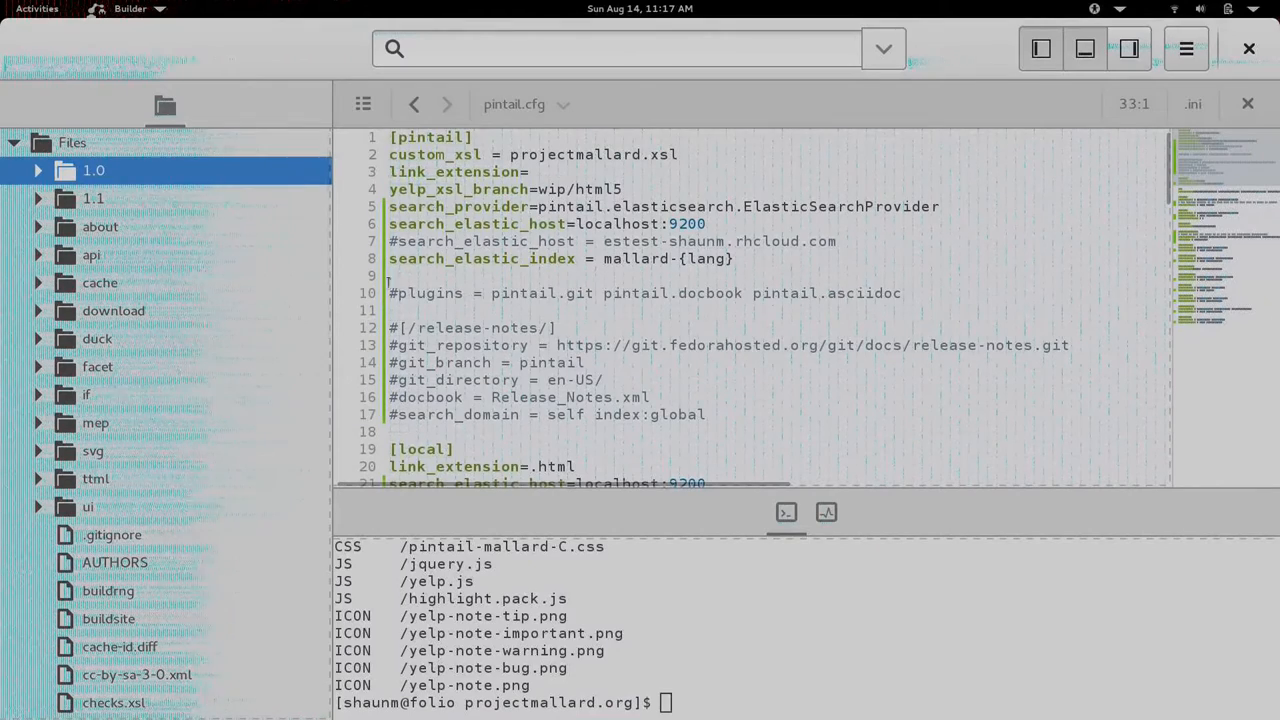
Step: Uncomment the plugins line (git, docbook, asciidoc) and the [/release-notes/] section in pintail.cfg
{"action": "left_click", "coordinate": [396, 292]}
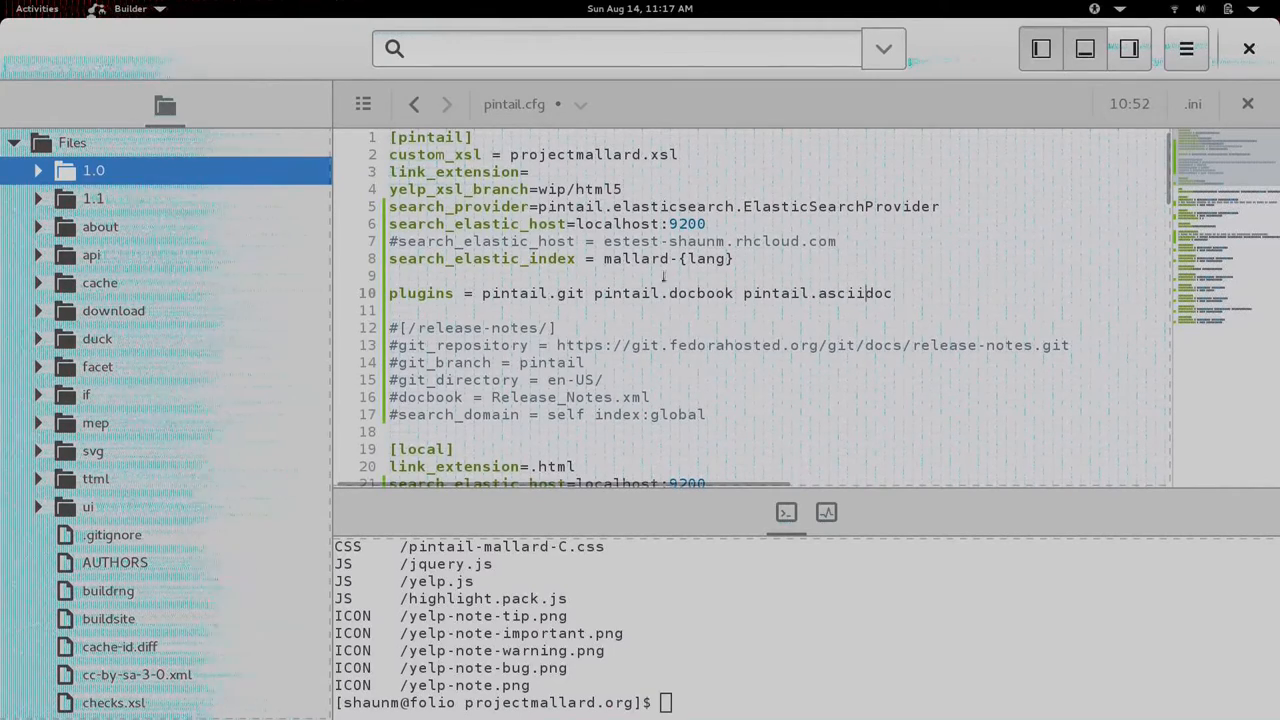
{"action": "double_click", "coordinate": [568, 292]}
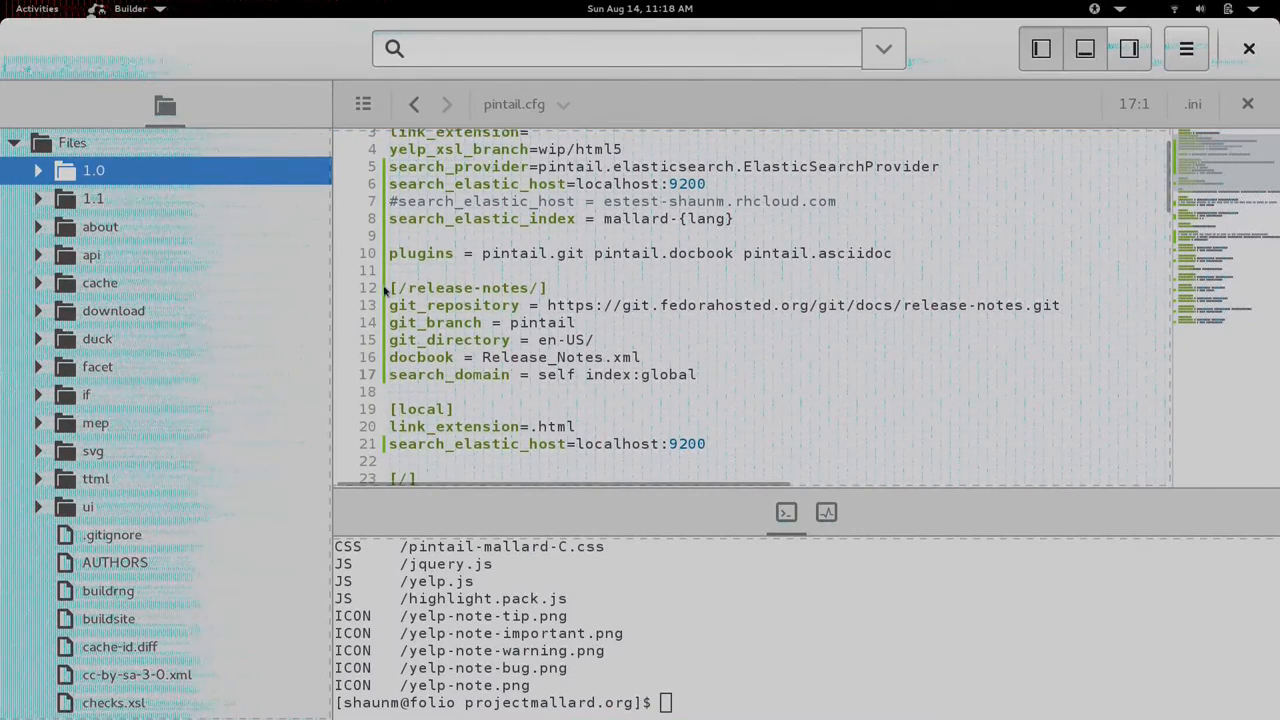
{"action": "double_click", "coordinate": [464, 288]}
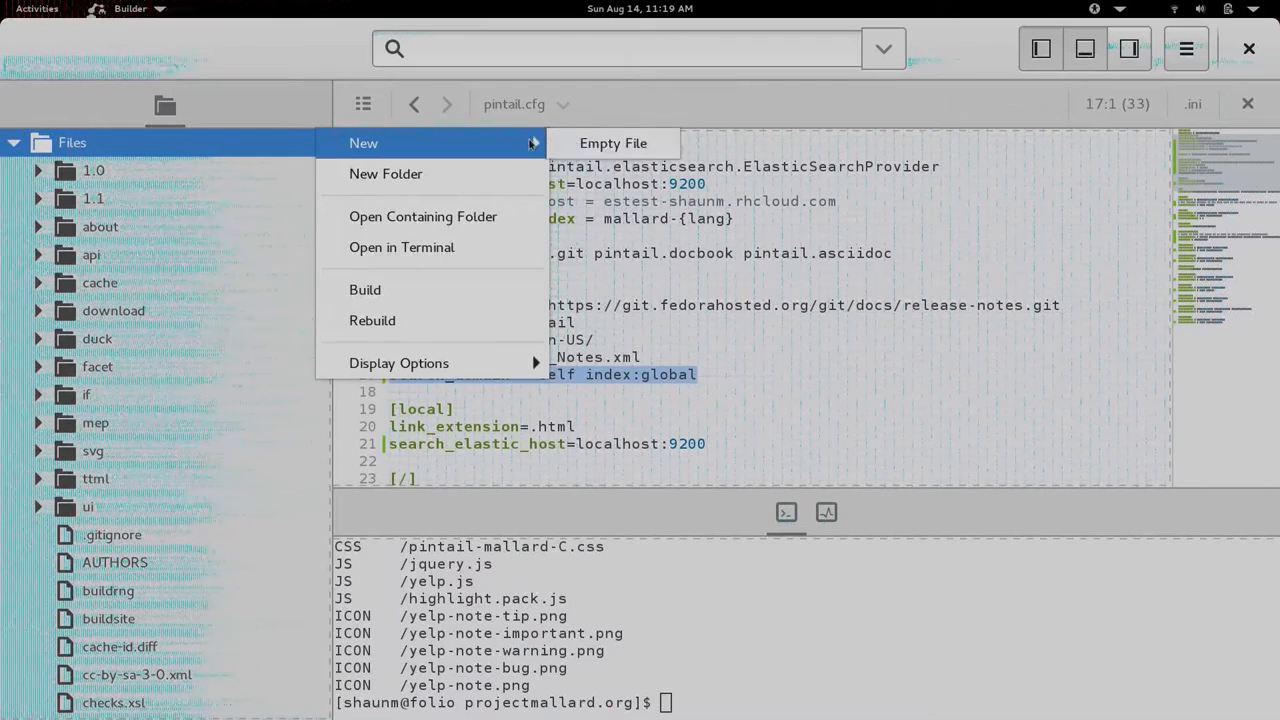
Step: Create a new empty project file named myadoc.adoc
{"action": "left_click", "coordinate": [612, 144]}
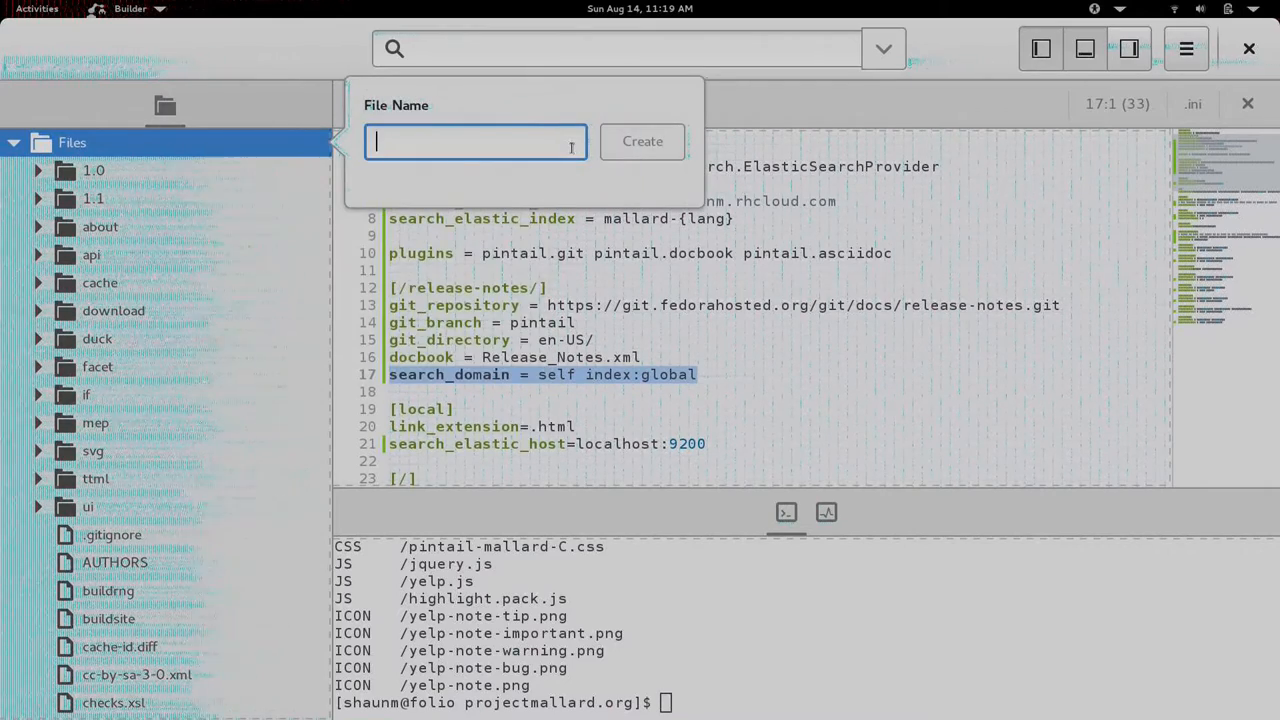
{"action": "type", "text": "myadoc."}
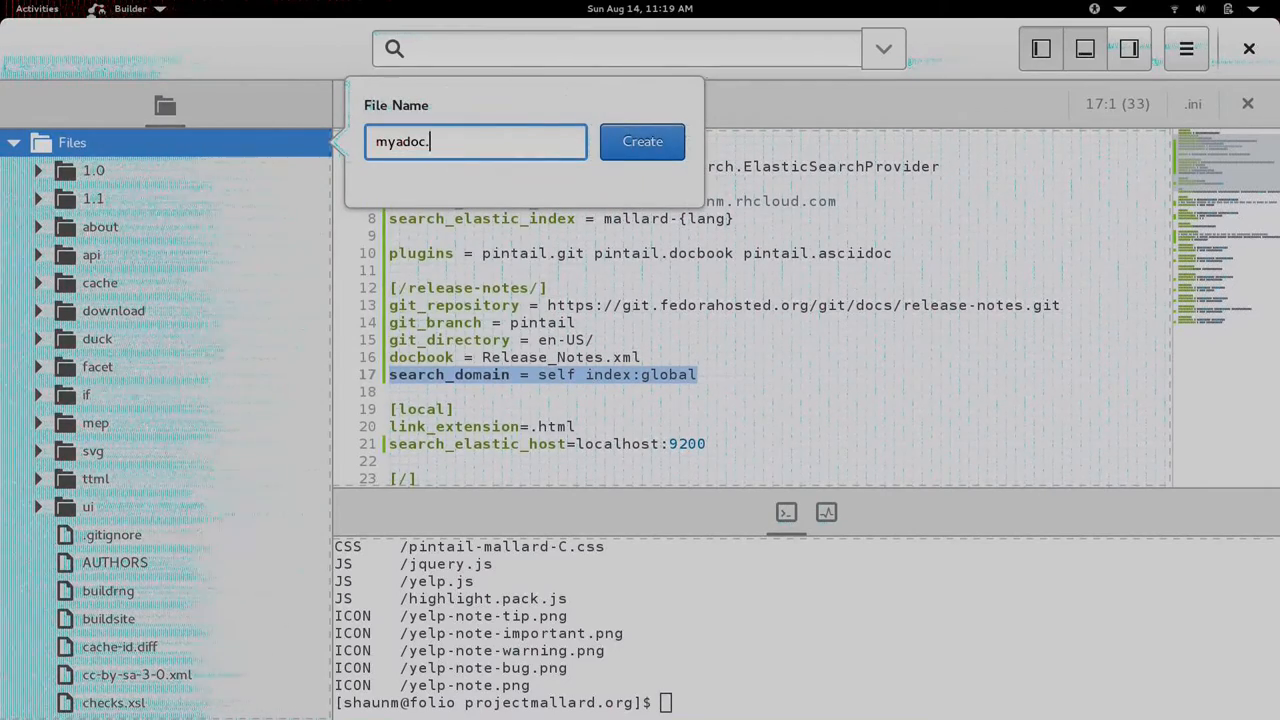
{"action": "left_click", "coordinate": [642, 140]}
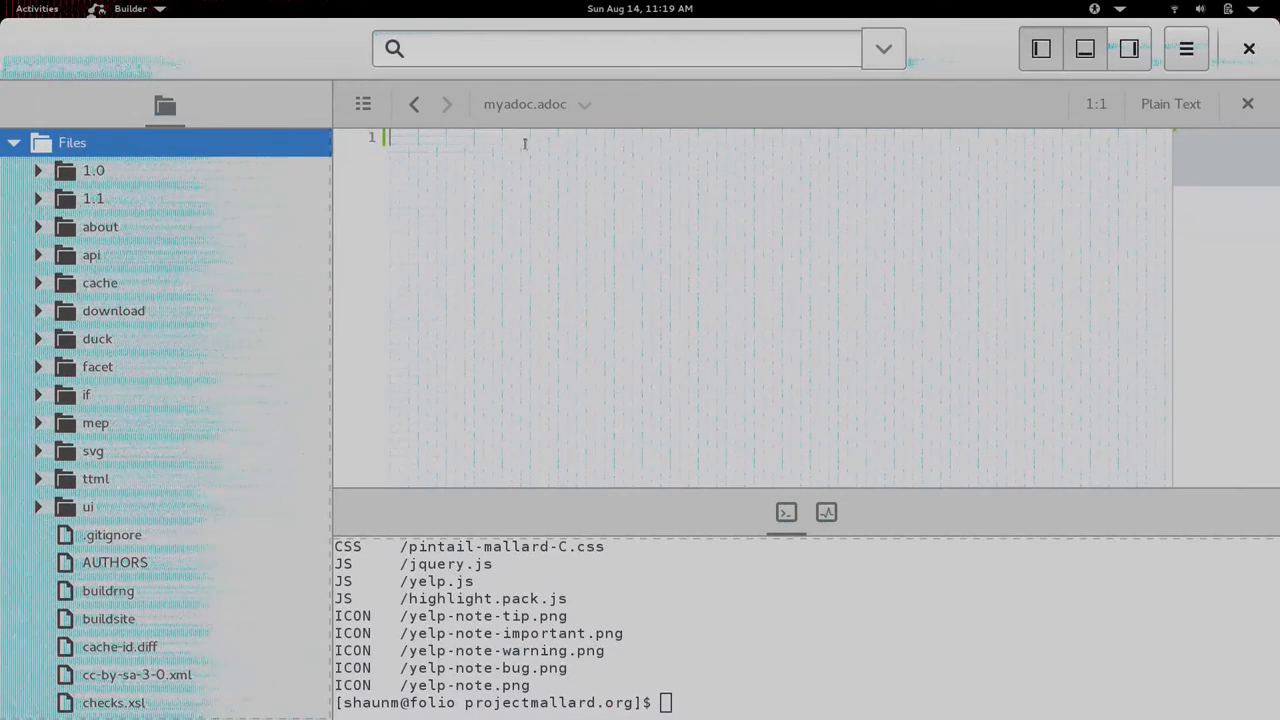
Step: Write the '= AsciiDoc Example' title and a sentence saying it is an AsciiDoc file that frobnicates
{"action": "type", "text": "="}
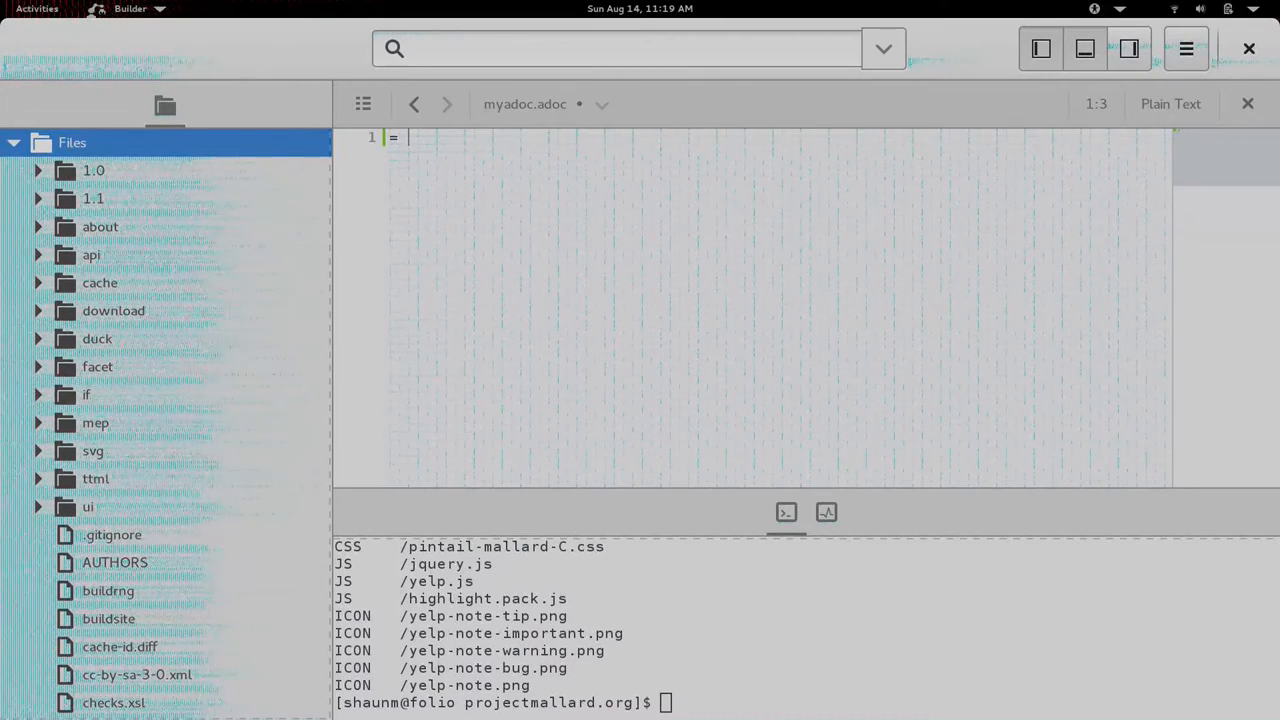
{"action": "type", "text": "Asc"}
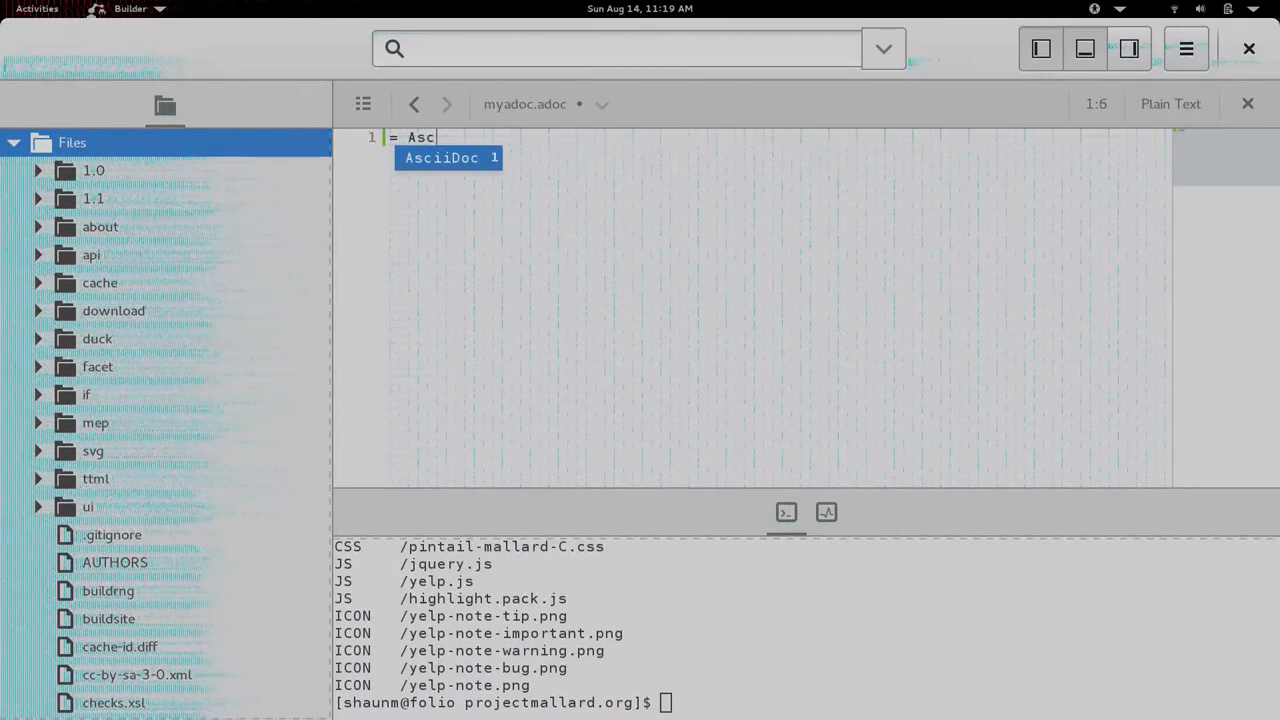
{"action": "type", "text": "iiDoc E"}
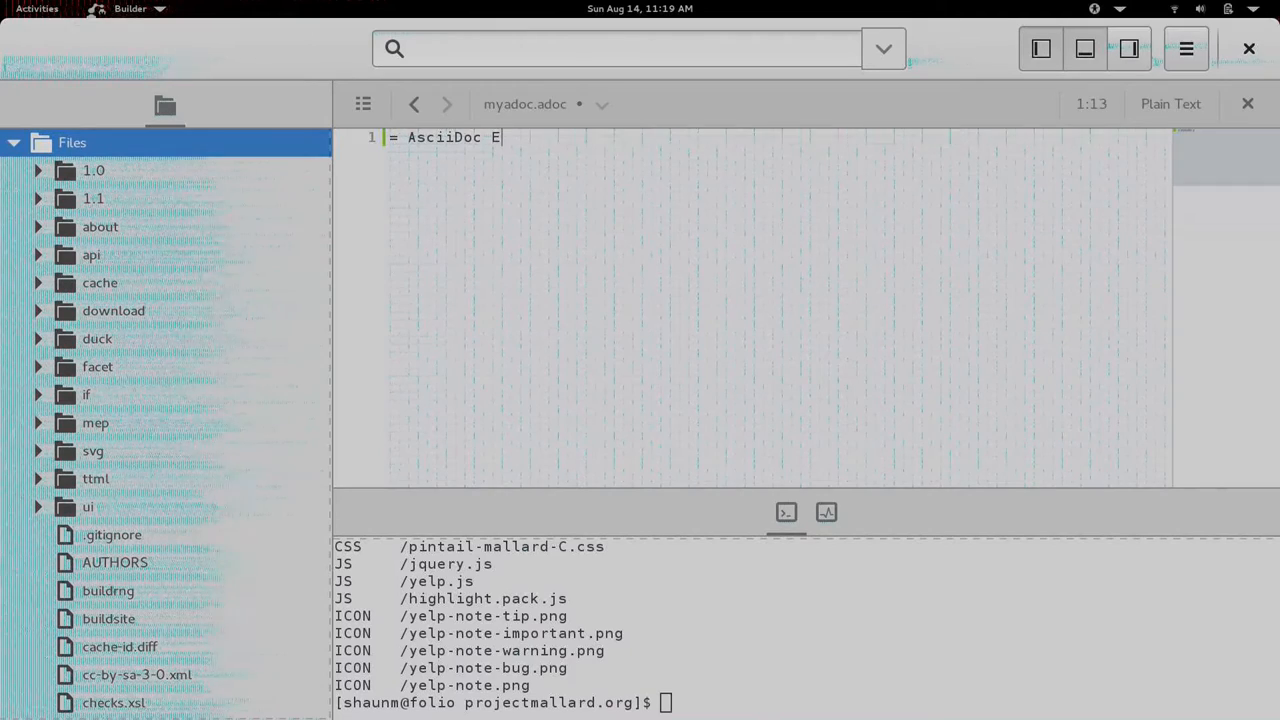
{"action": "type", "text": "xample"}
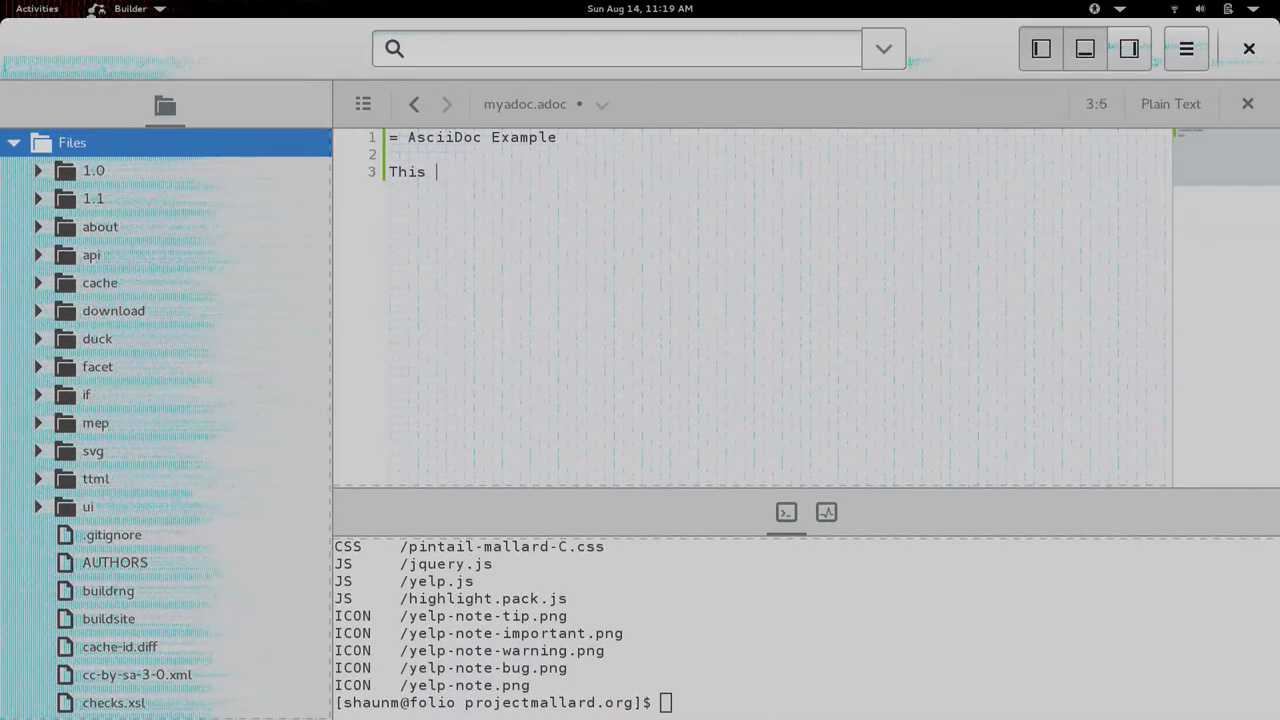
{"action": "type", "text": "is an A"}
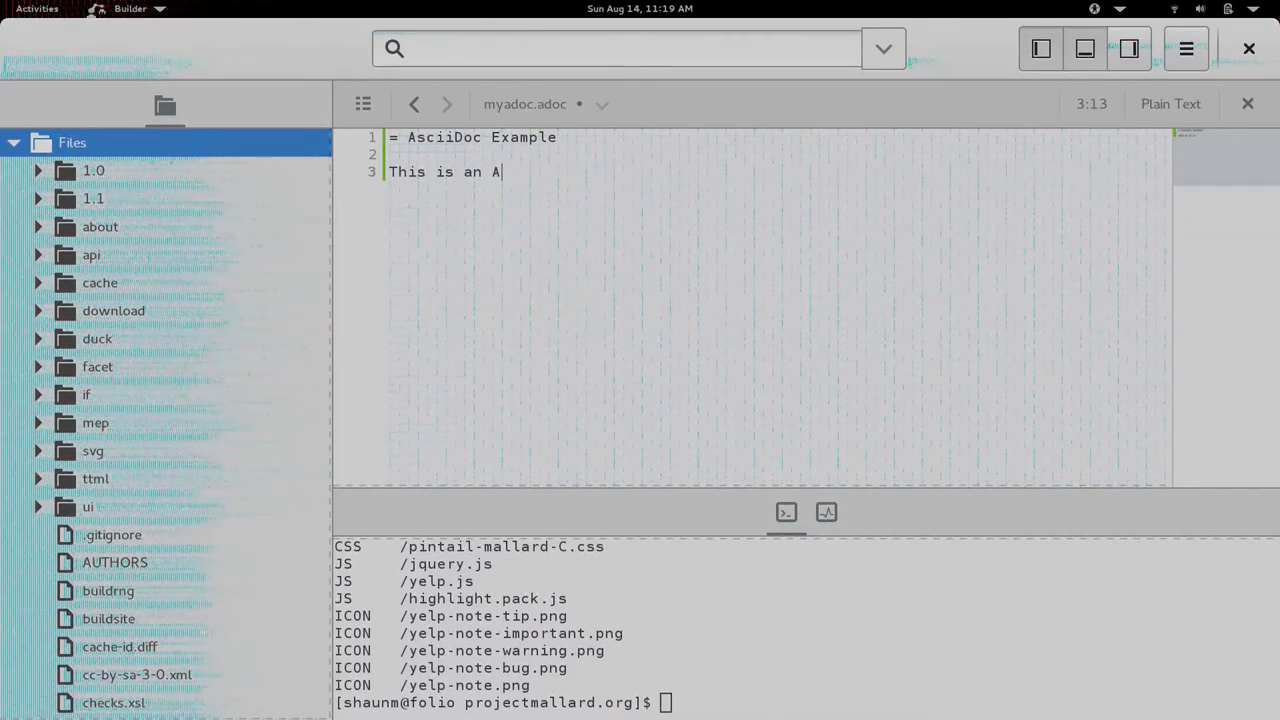
{"action": "type", "text": "sciiDoc file."}
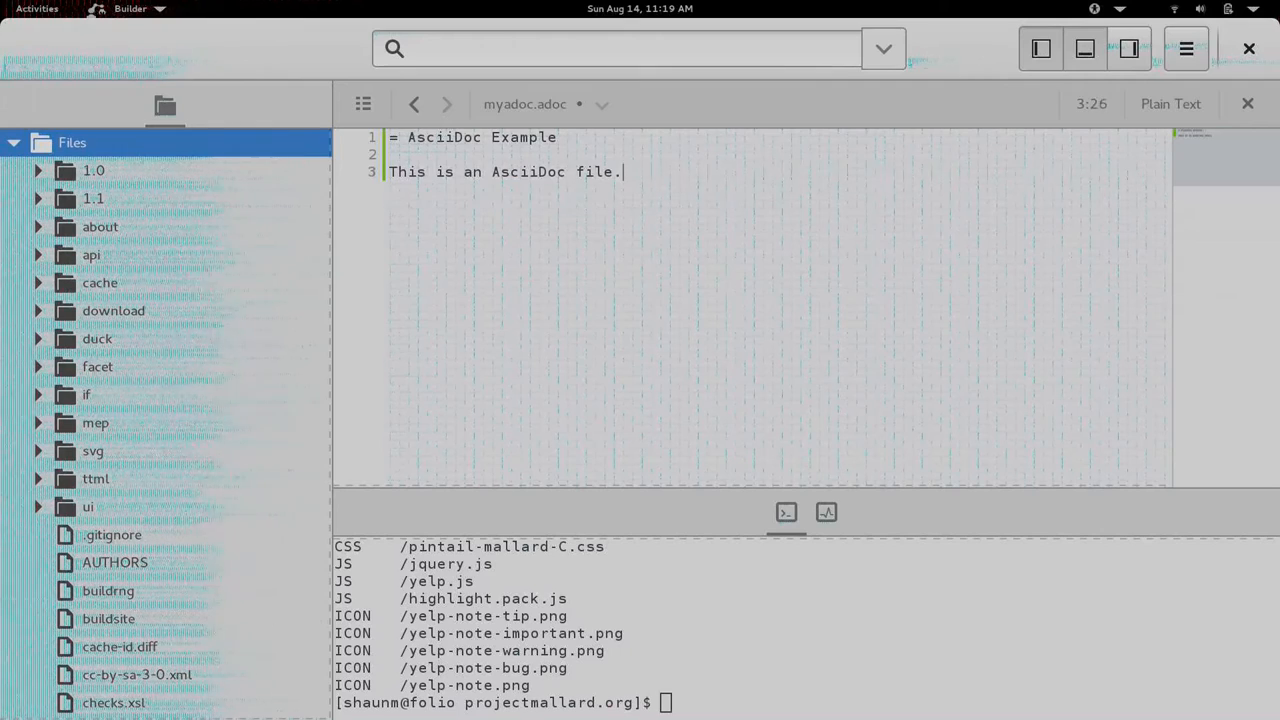
{"action": "type", "text": "\" \""}
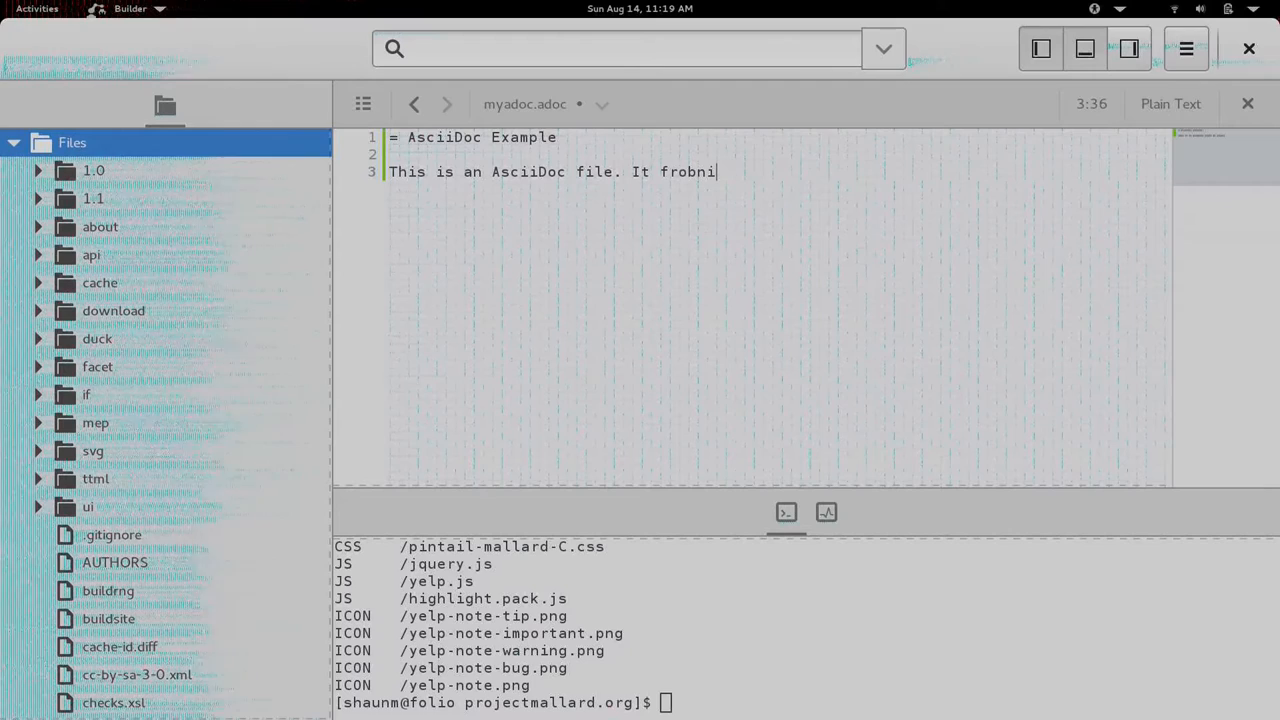
{"action": "type", "text": "cates."}
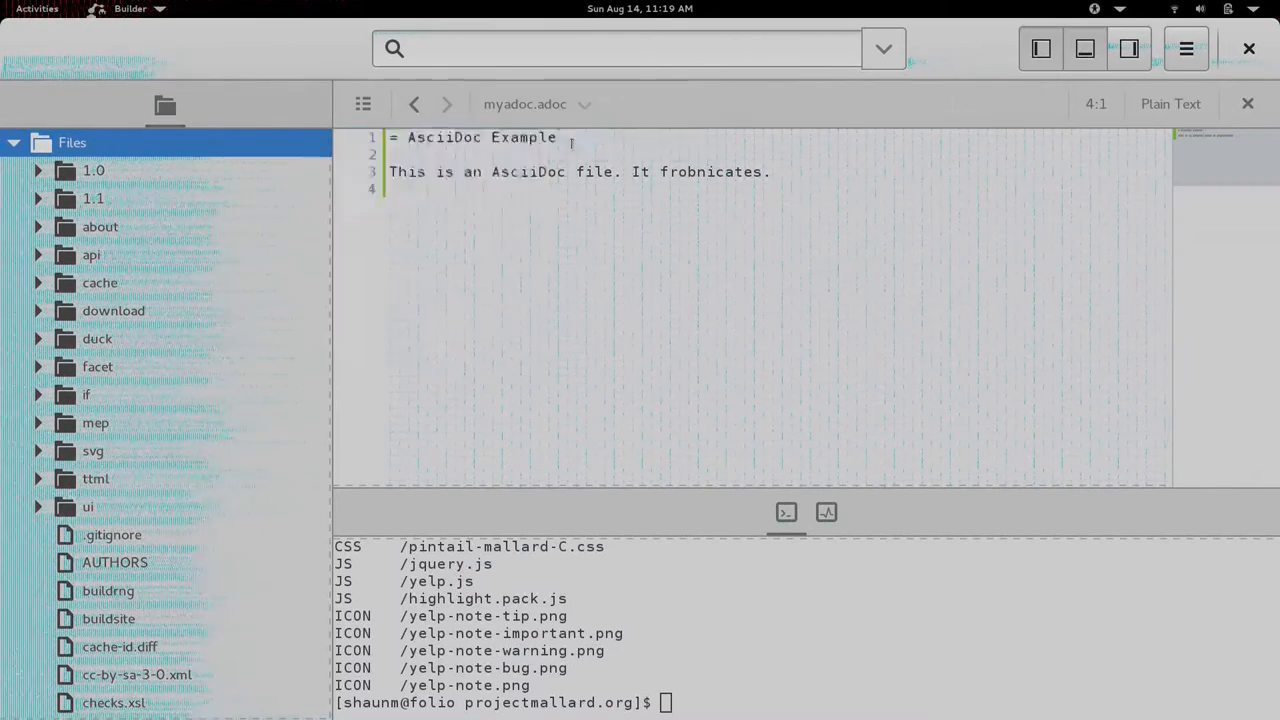
Step: Create the myduck.duck Ducktype file and cancel the externally-modified reload prompt
{"action": "type", "text": "myduc"}
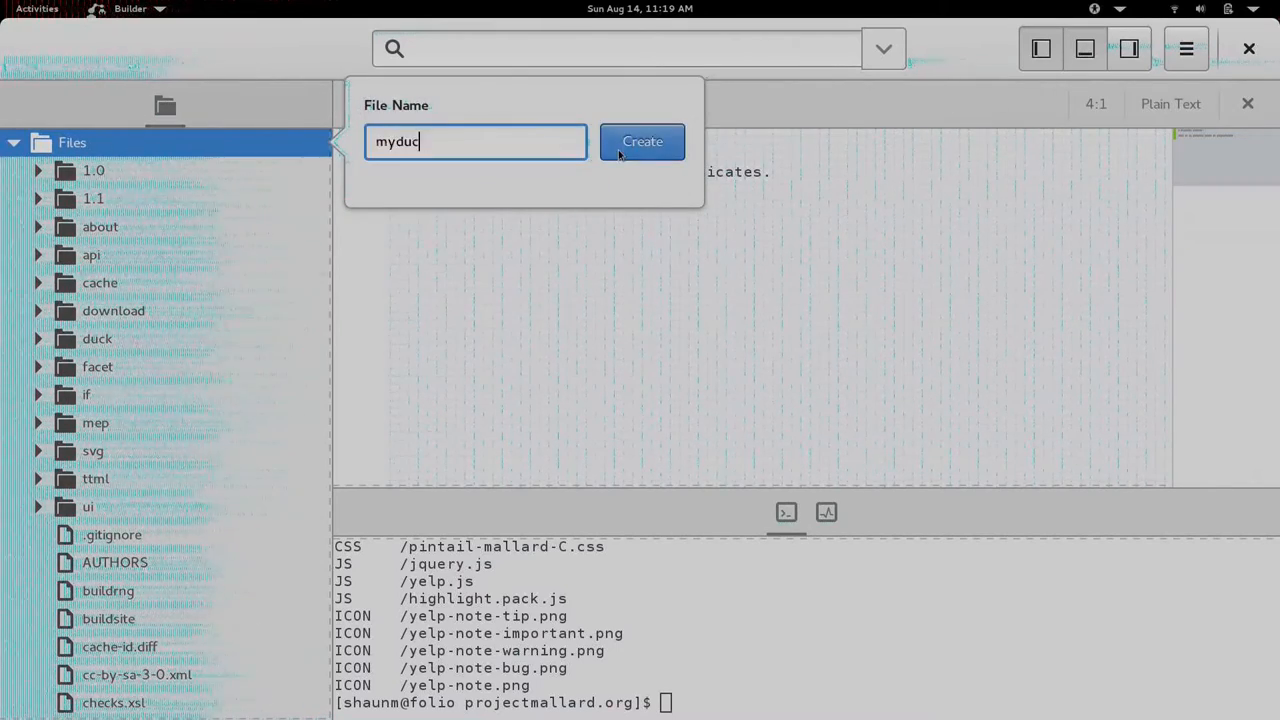
{"action": "left_click", "coordinate": [642, 140]}
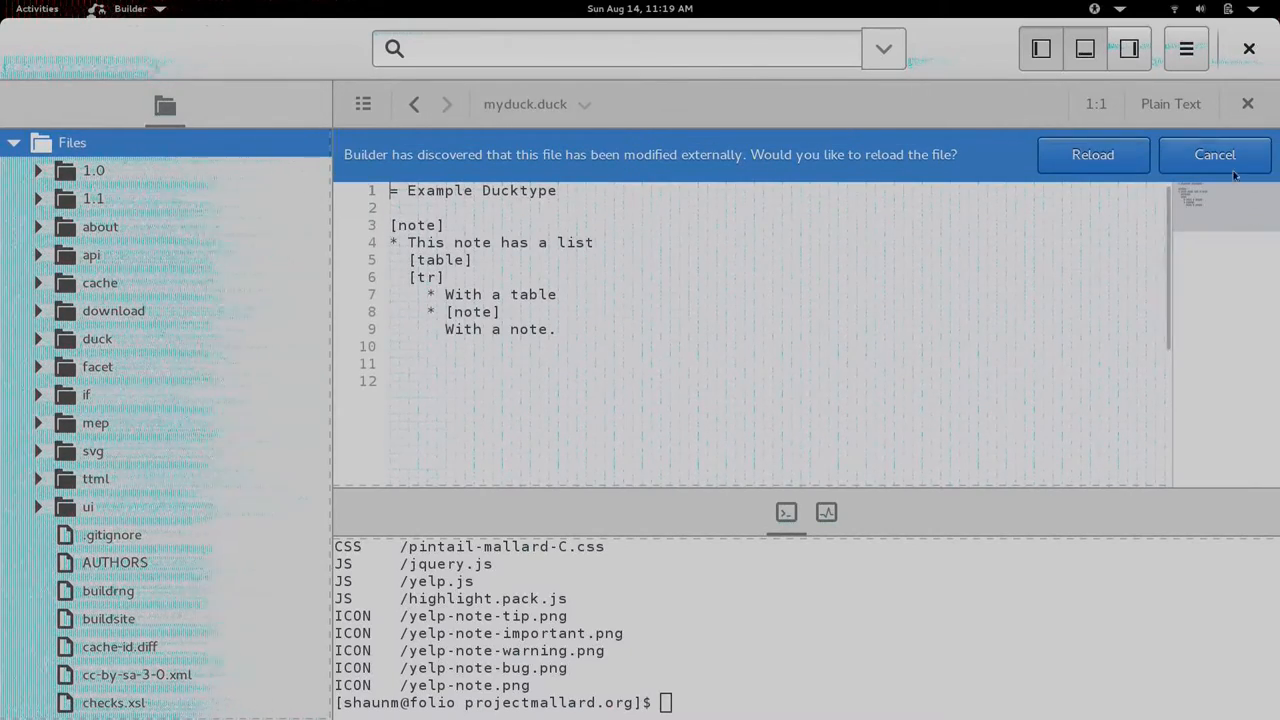
{"action": "left_click", "coordinate": [1214, 154]}
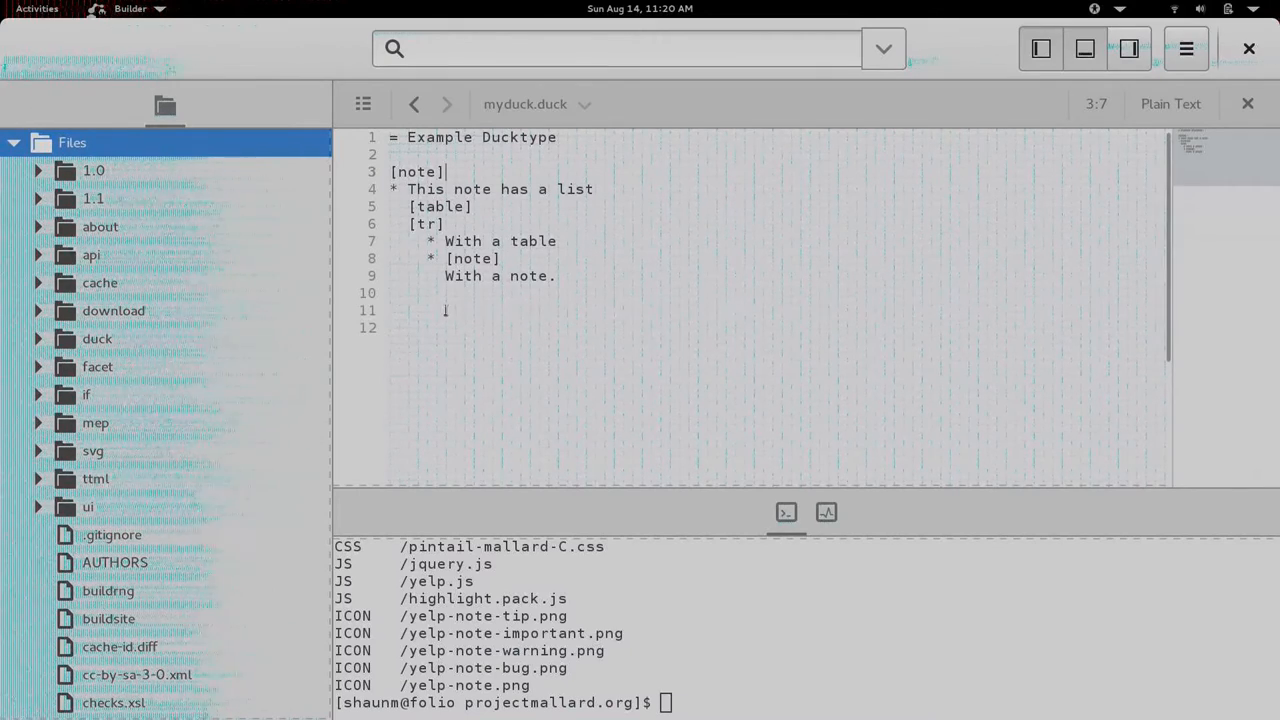
Step: Add the closing line 'I love Bock beer.' beneath the example note
{"action": "type", "text": "I"}
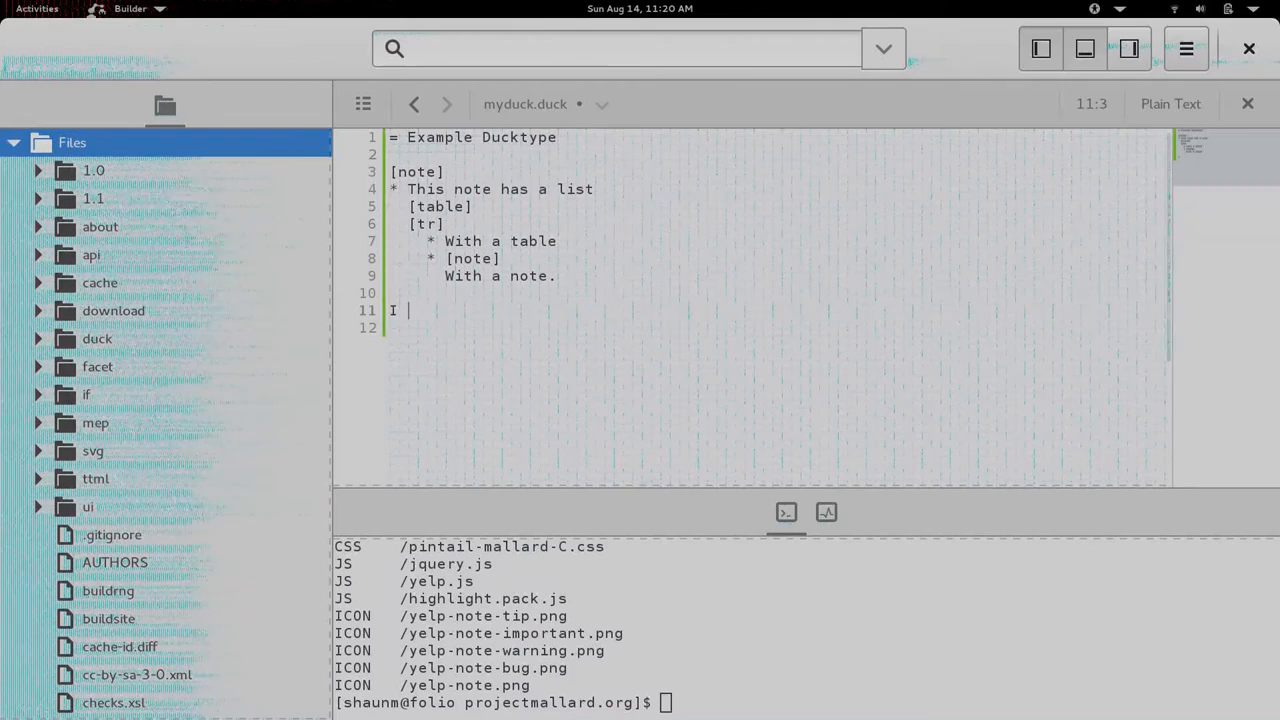
{"action": "type", "text": "love Bo"}
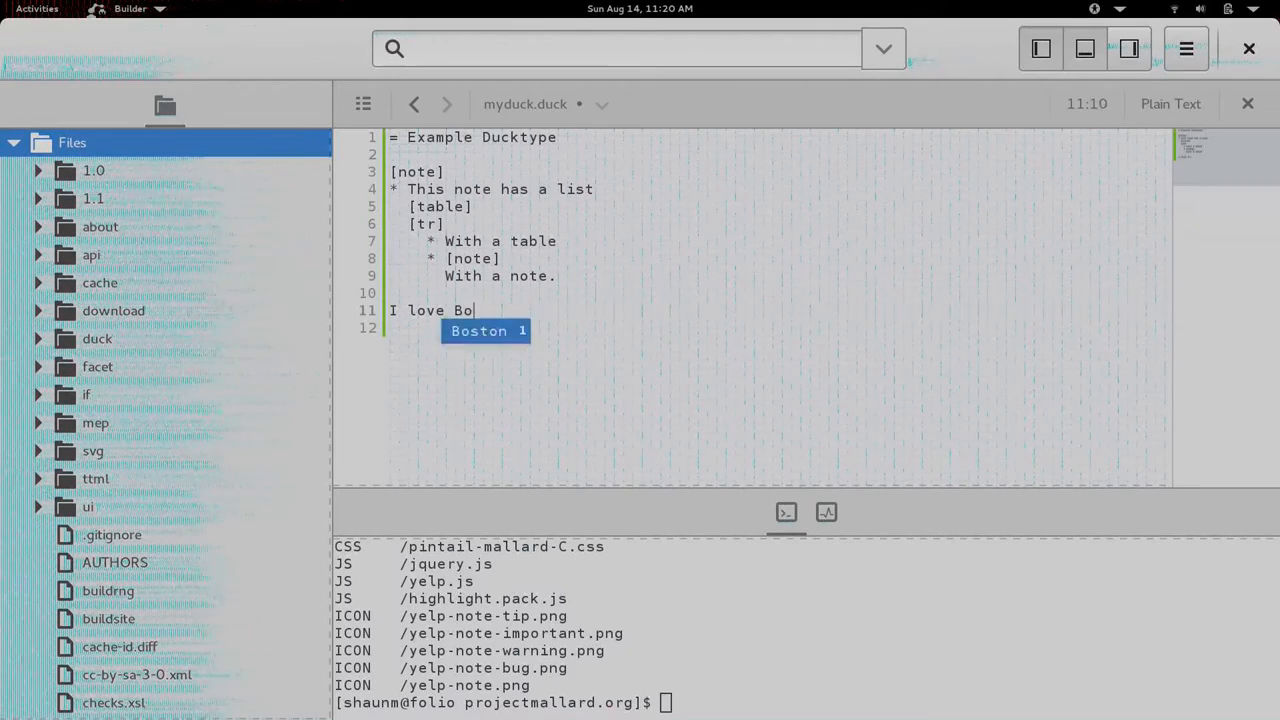
{"action": "type", "text": "ck beer."}
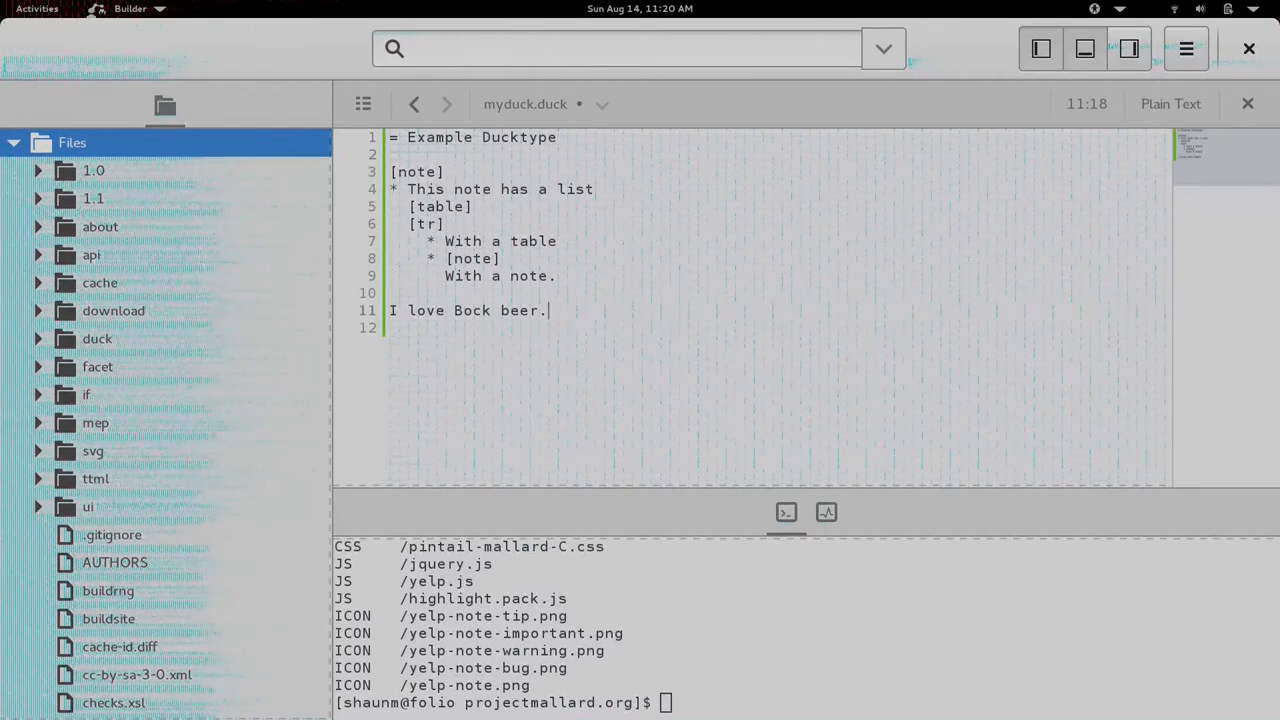